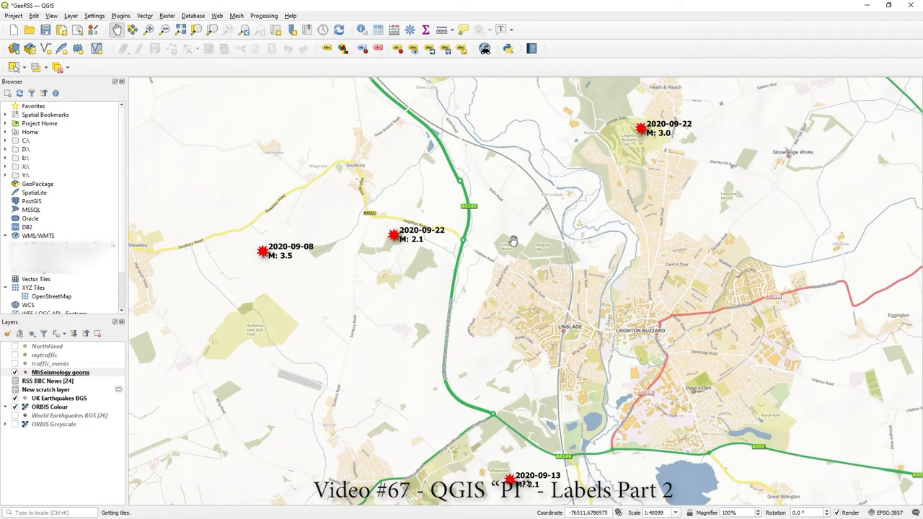
mouse_move(291, 262)
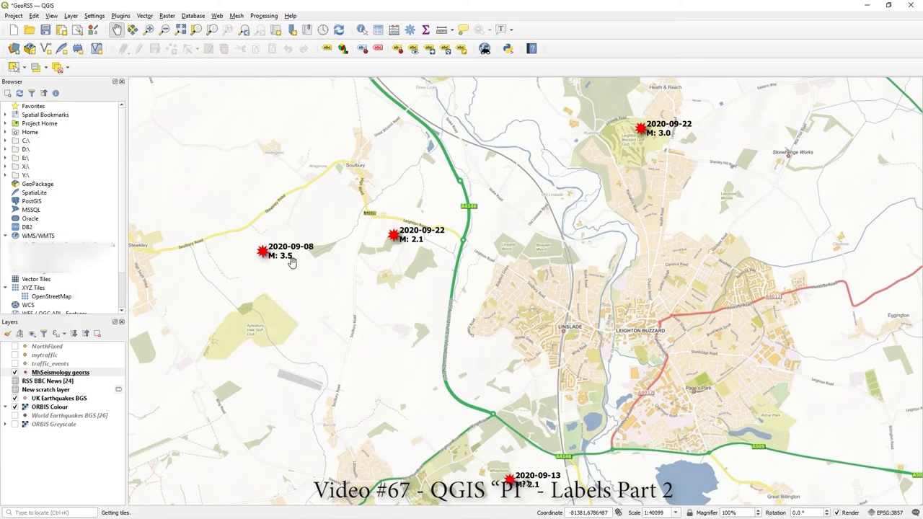
mouse_move(316, 245)
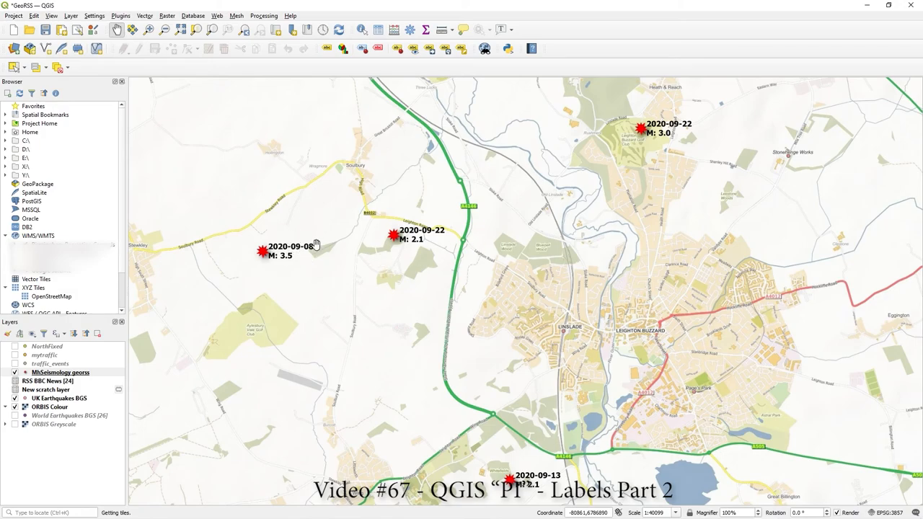
mouse_move(289, 227)
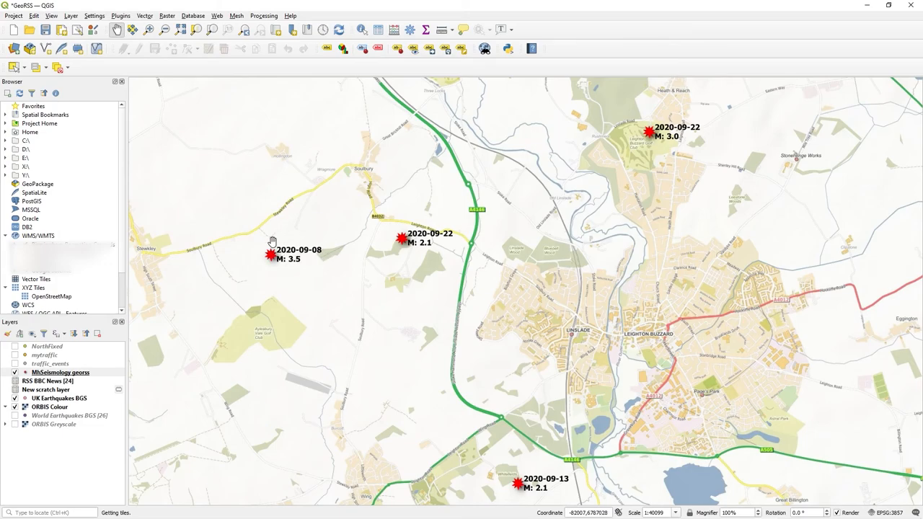
mouse_move(315, 257)
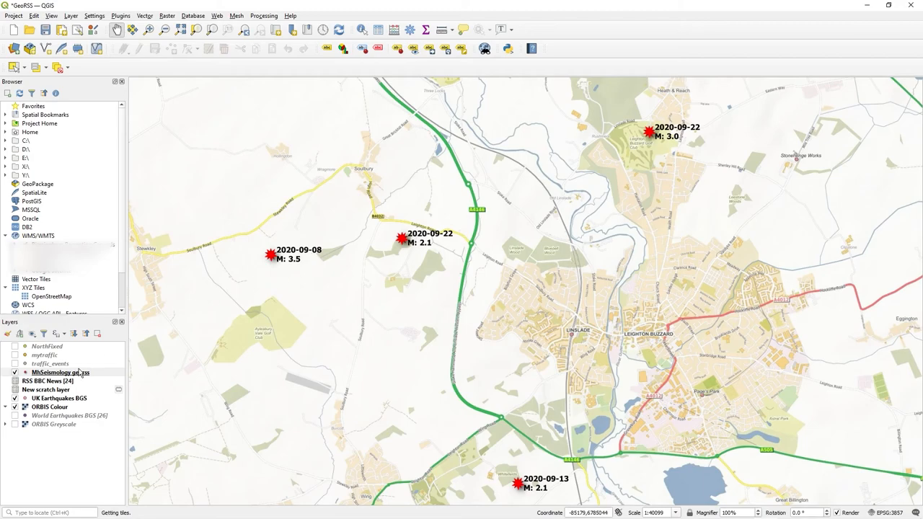
Open the MhSeismology earthquake layer's properties at the Labels page.
right_click(61, 372)
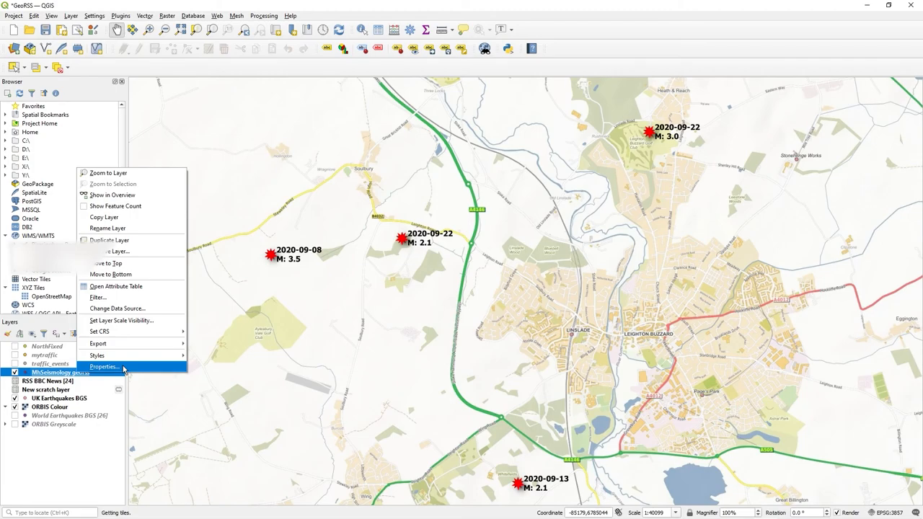
click(104, 368)
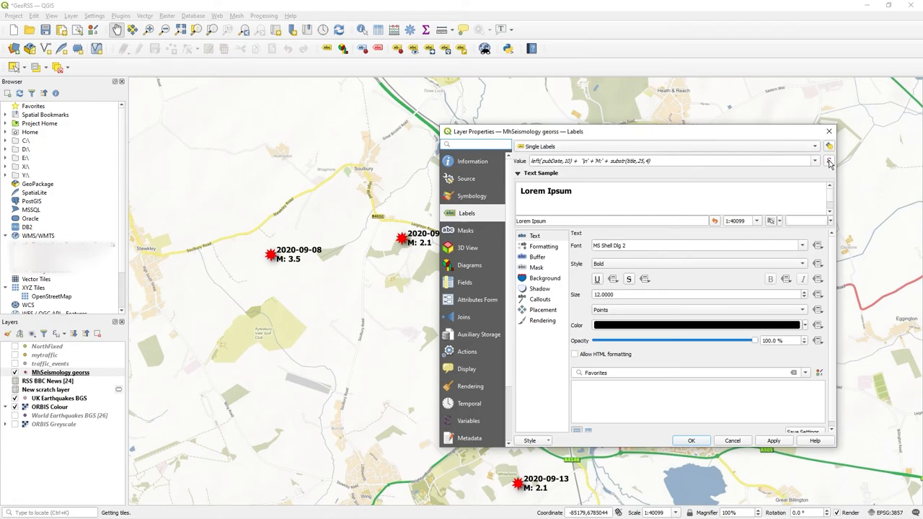
Edit the label to format_date(left(pubDate,10),'d MMMM yyyy') + '\n' + 'M:' + substr(title,25,4).
click(829, 162)
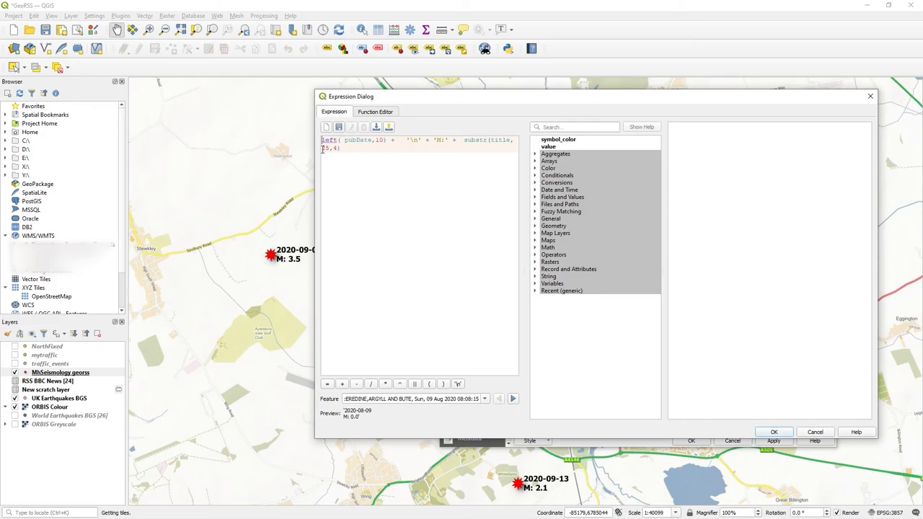
click(537, 190)
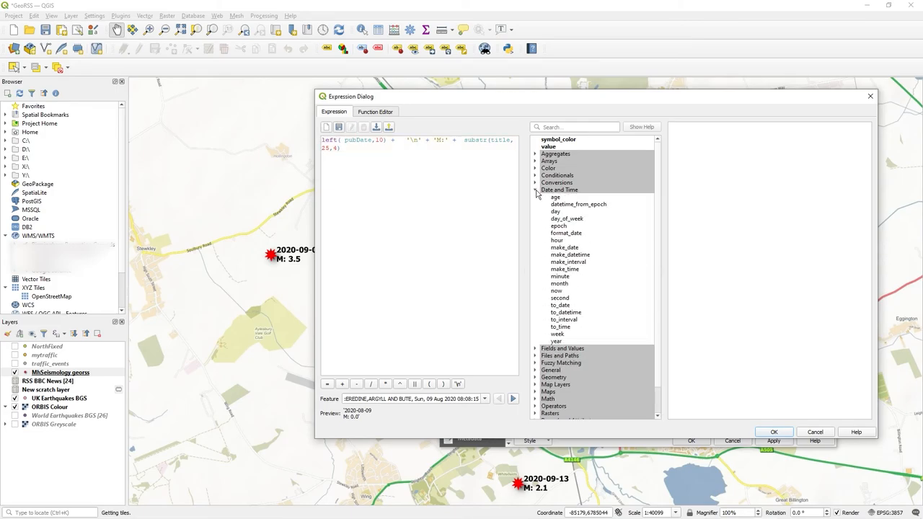
mouse_move(571, 238)
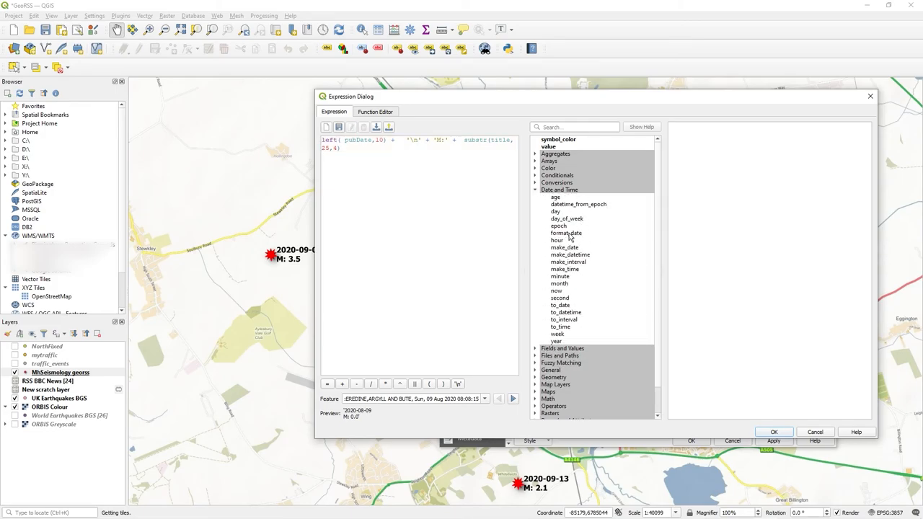
click(565, 233)
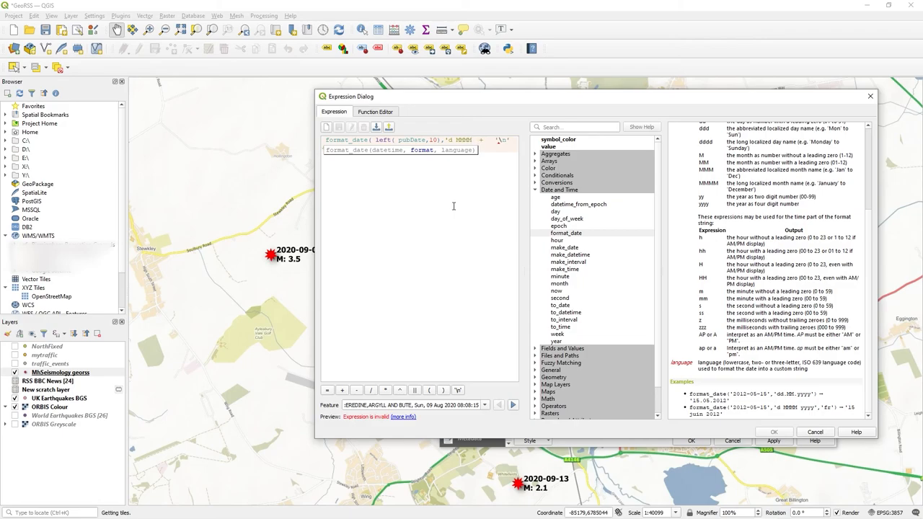
text(yyyy)
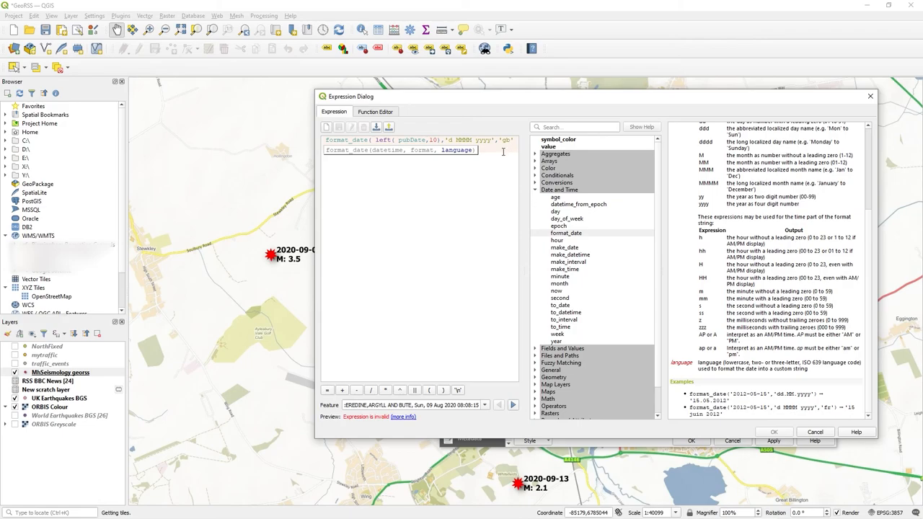
text(+ '\n' + 'M:' + substr(title,25,4))
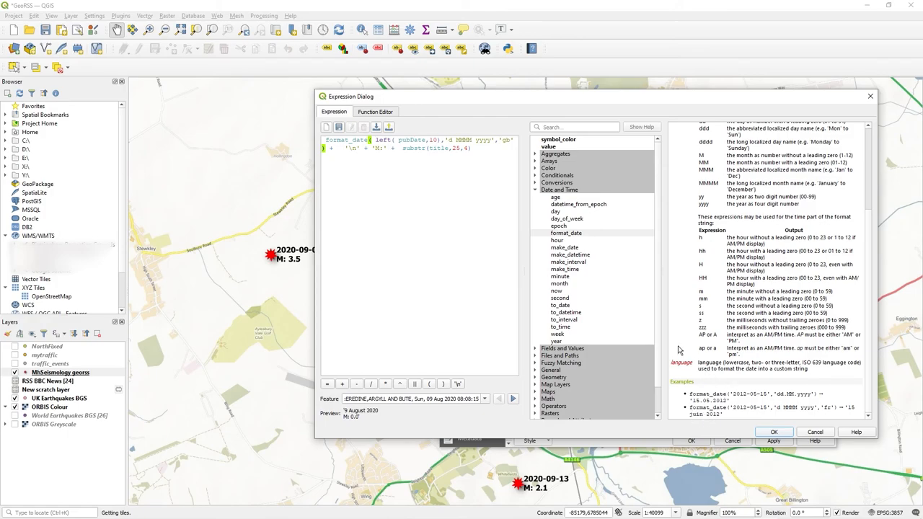
Confirm and apply the new date-and-magnitude label expression, then close the layer properties.
click(773, 431)
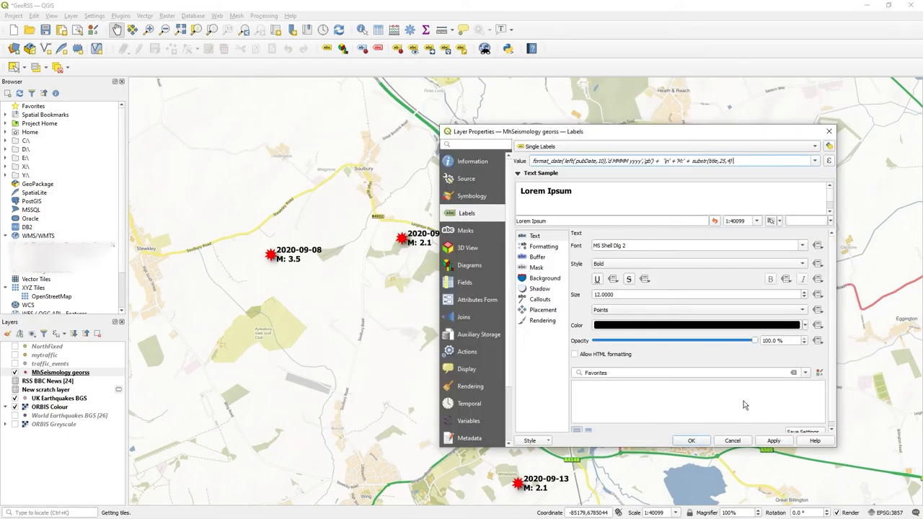
click(773, 441)
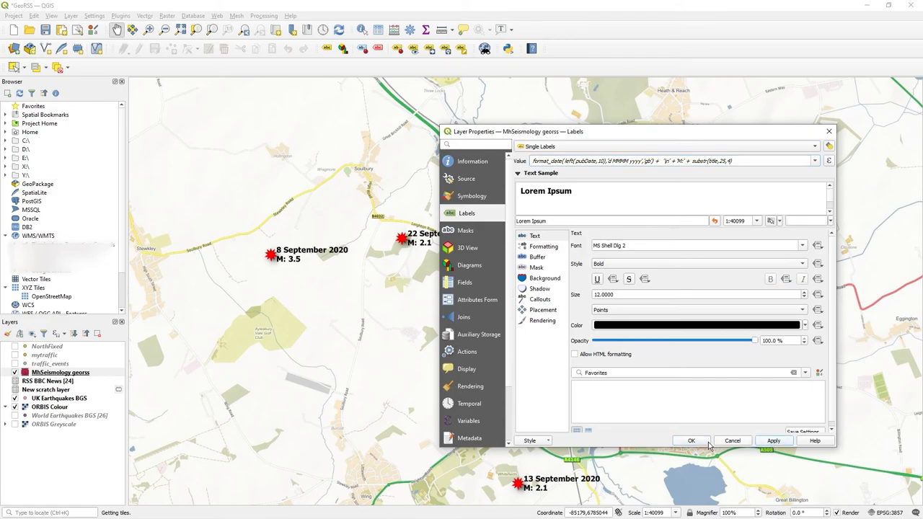
click(691, 442)
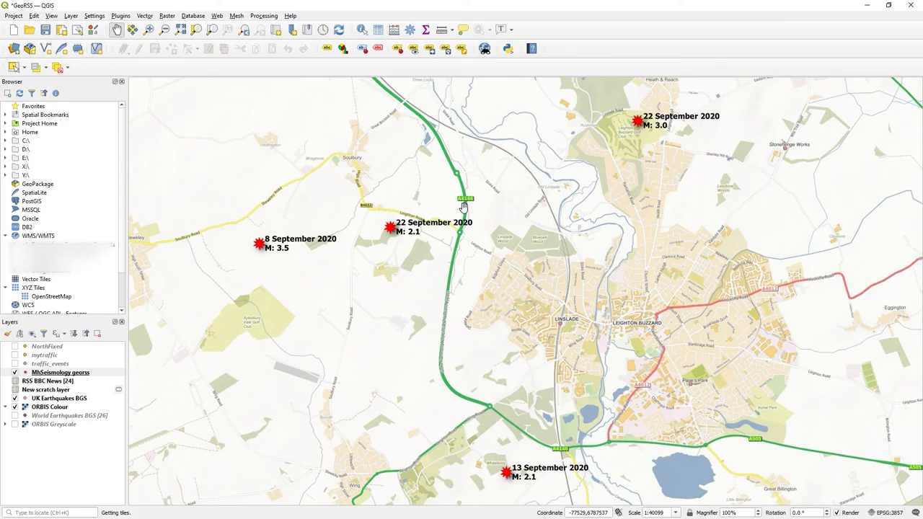
mouse_move(357, 190)
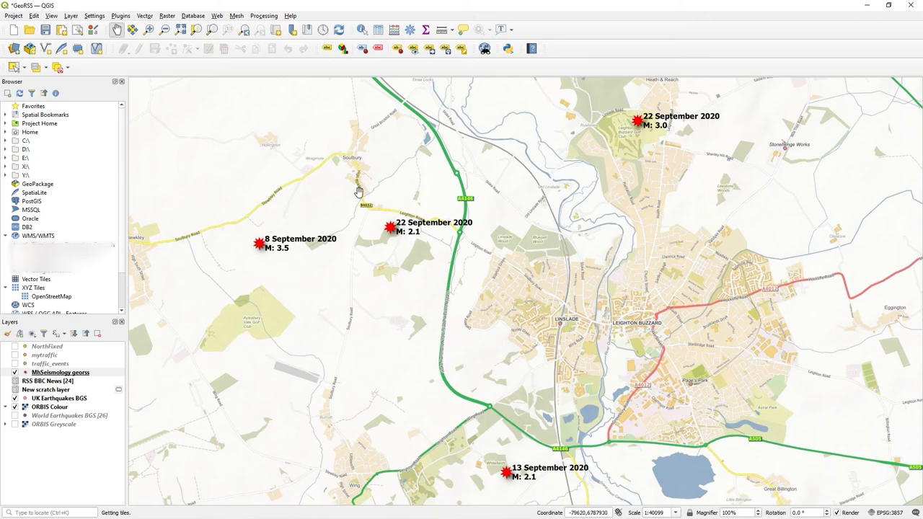
drag(360, 195, 577, 258)
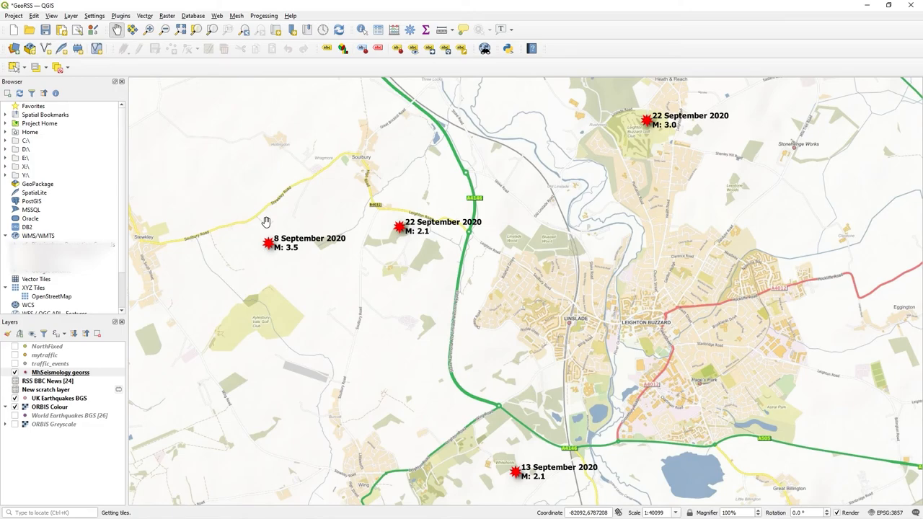
mouse_move(346, 238)
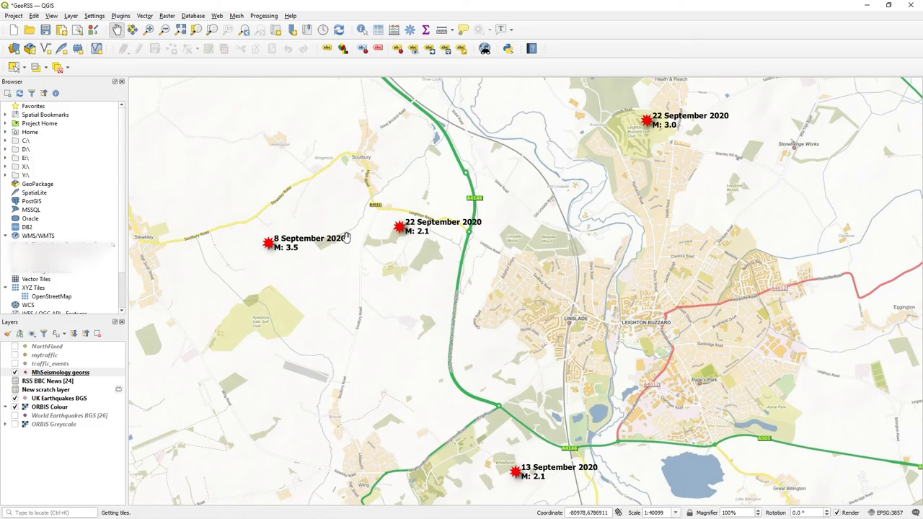
mouse_move(507, 254)
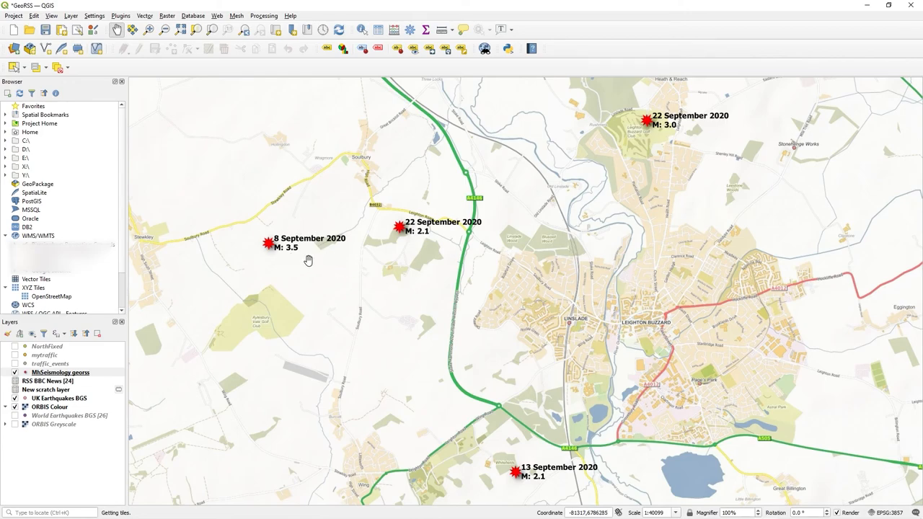
Switch the earthquake layer to Rule-based Labeling, apply it and enable the unfiltered rule.
click(60, 372)
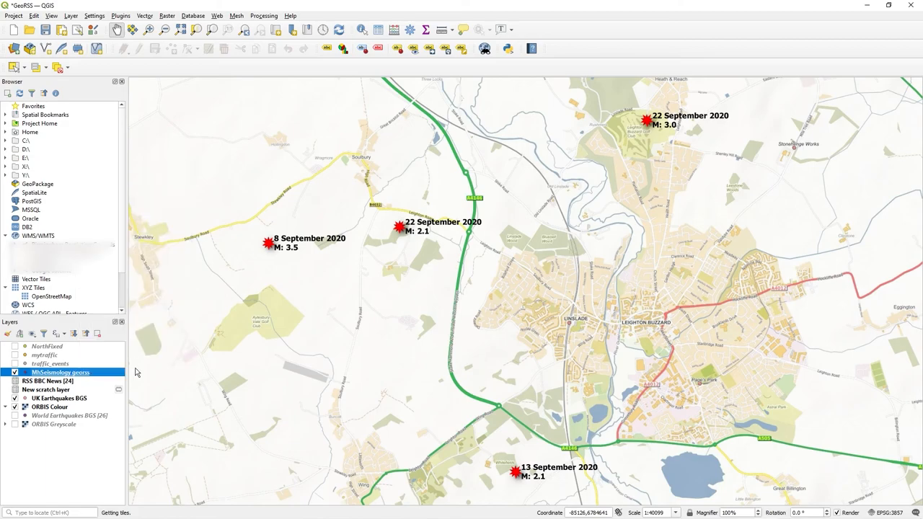
double_click(60, 372)
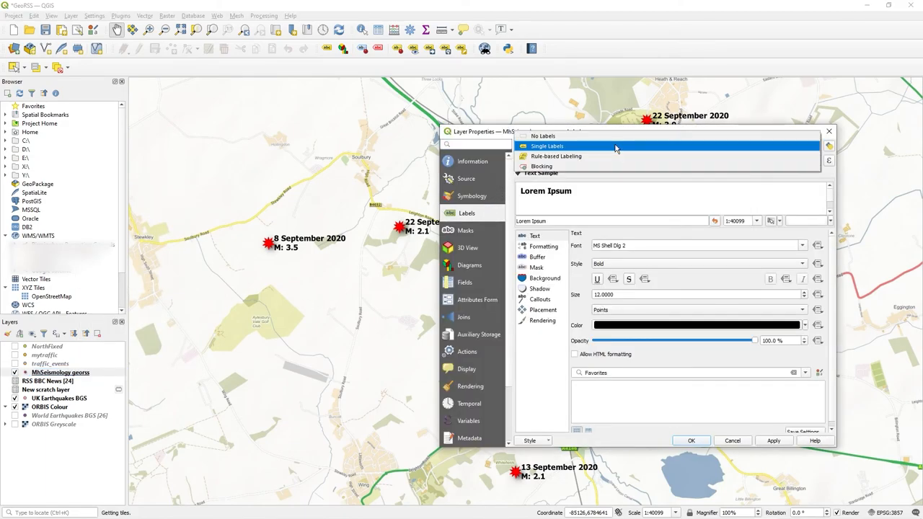
mouse_move(609, 156)
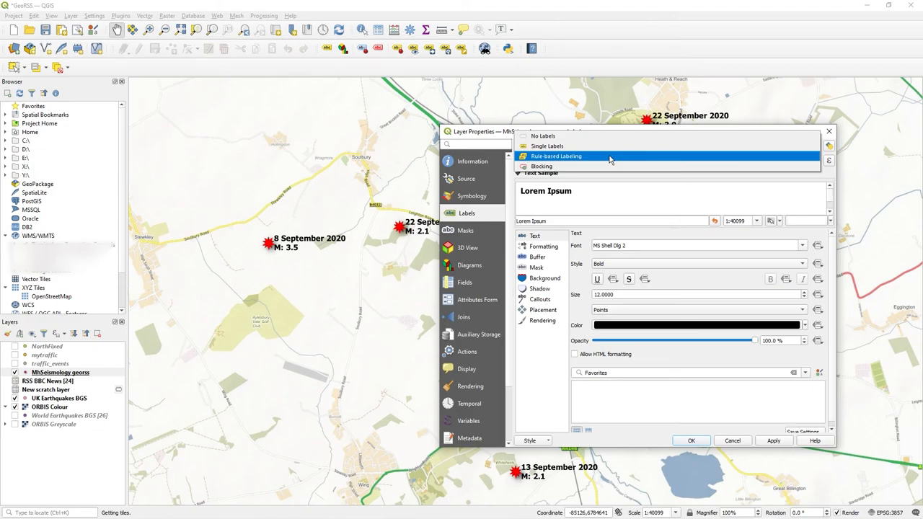
click(555, 155)
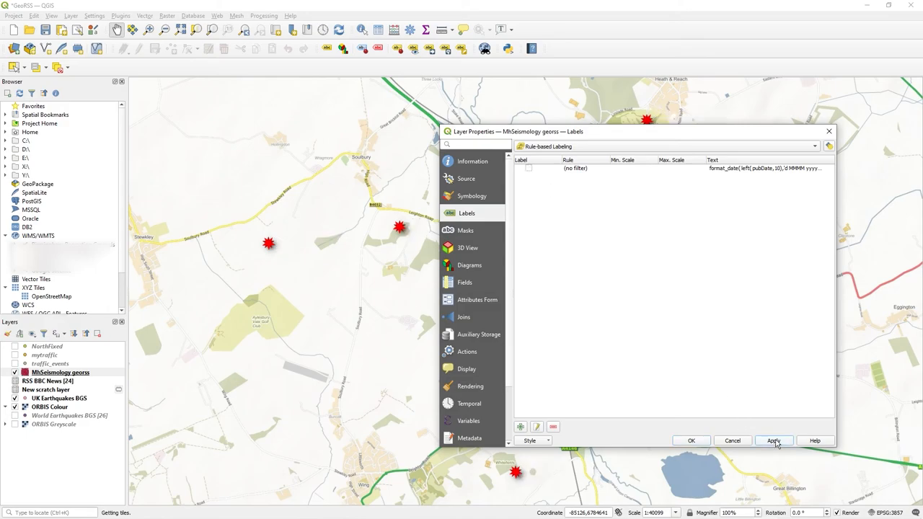
click(528, 167)
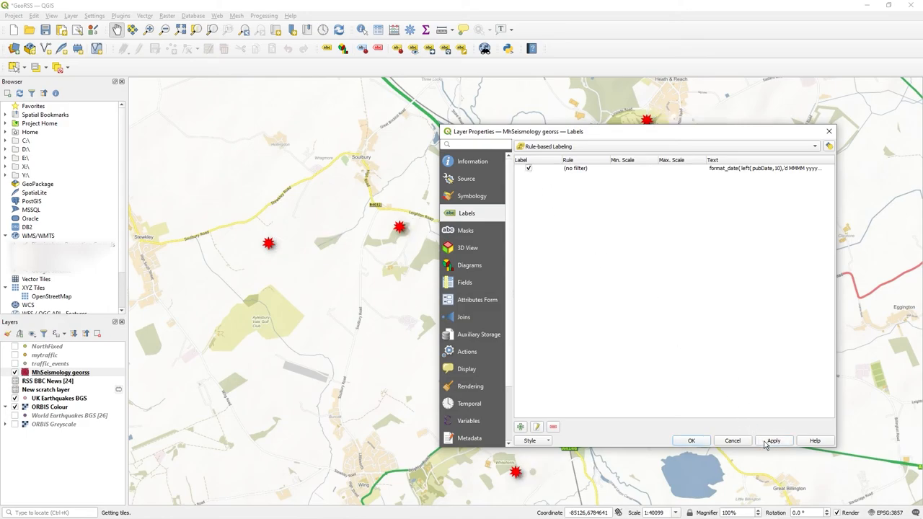
click(773, 441)
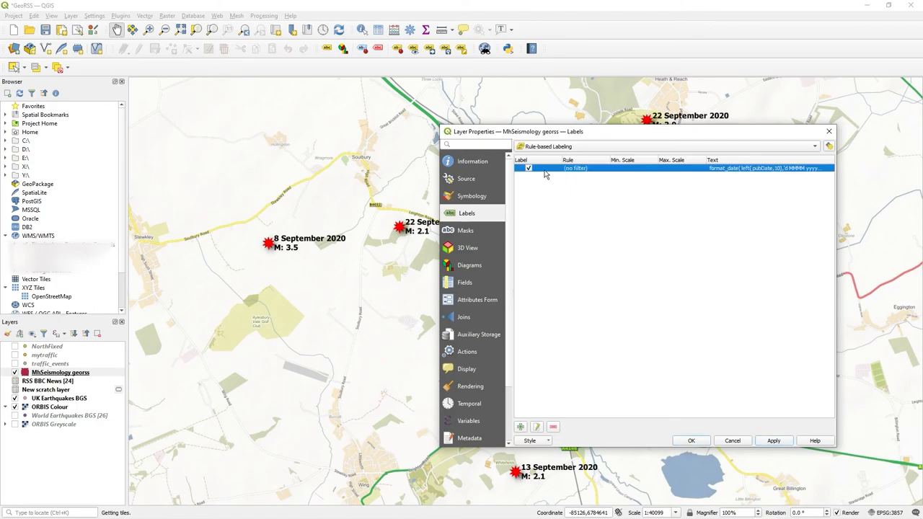
Give the unfiltered label rule the description 'Default'.
double_click(575, 167)
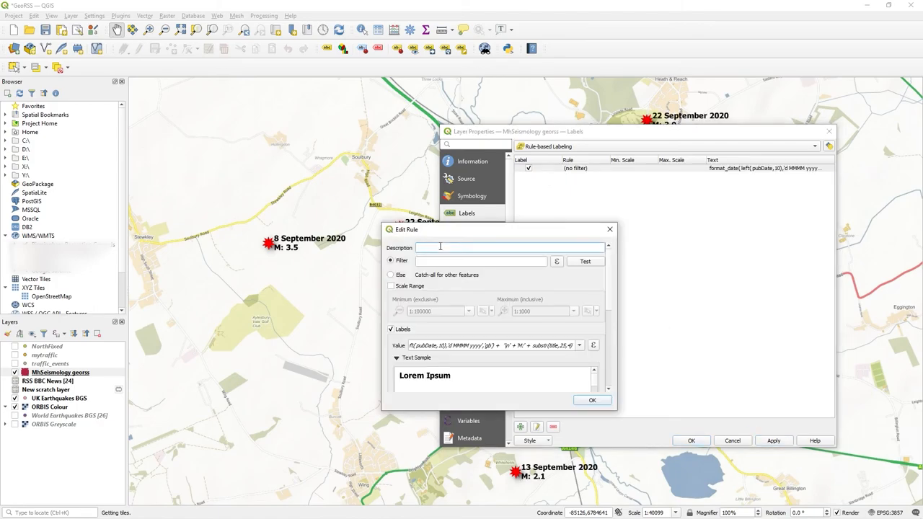
text(DefaultLabelling)
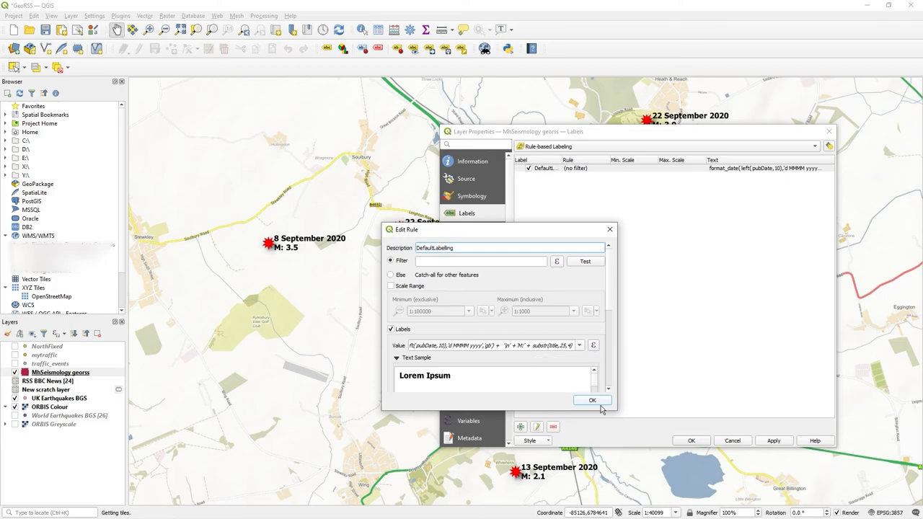
click(591, 401)
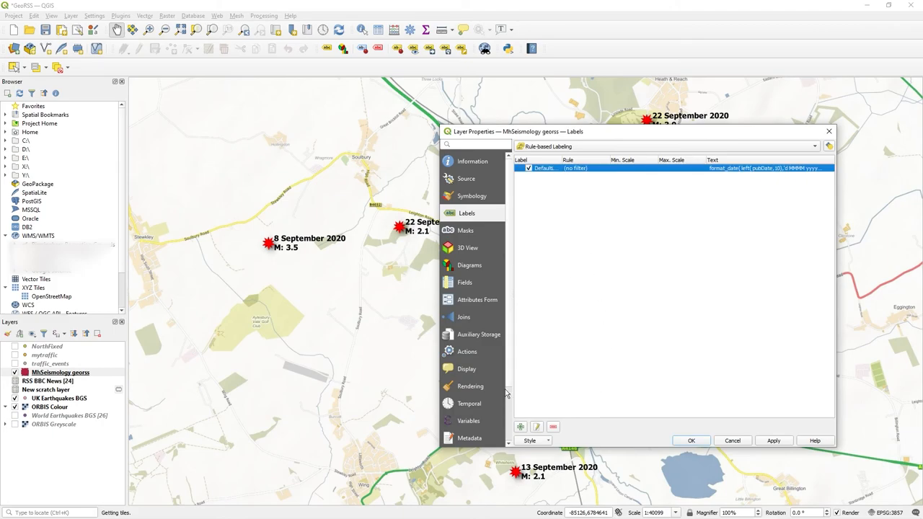
Add a second label rule described 'High Magnitude'.
click(519, 427)
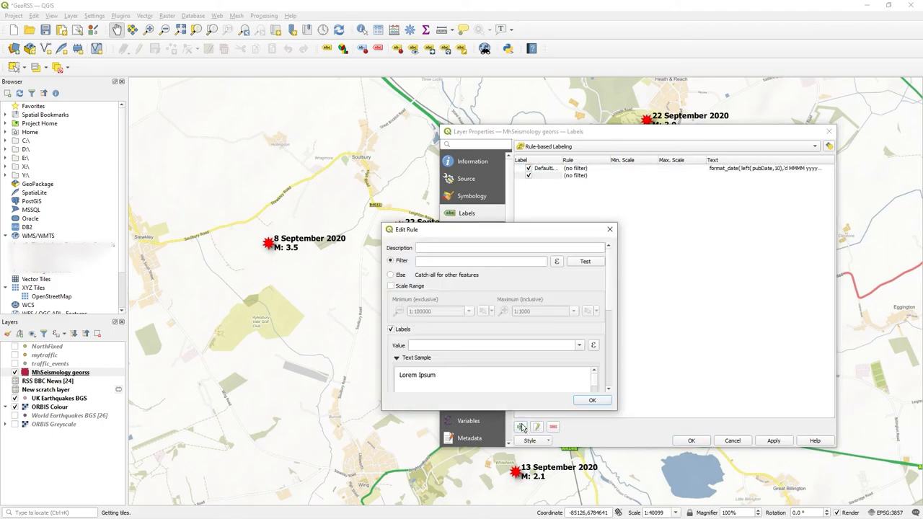
click(505, 248)
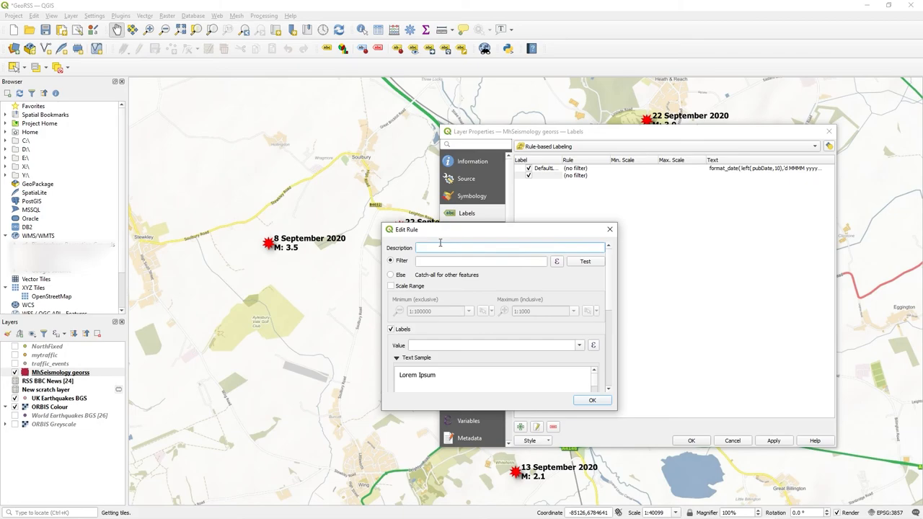
text(High Magnitude)
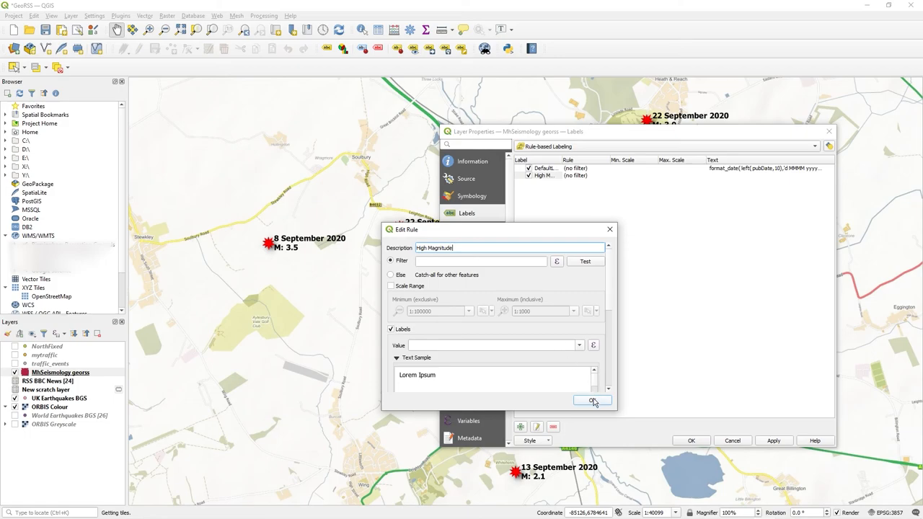
click(593, 401)
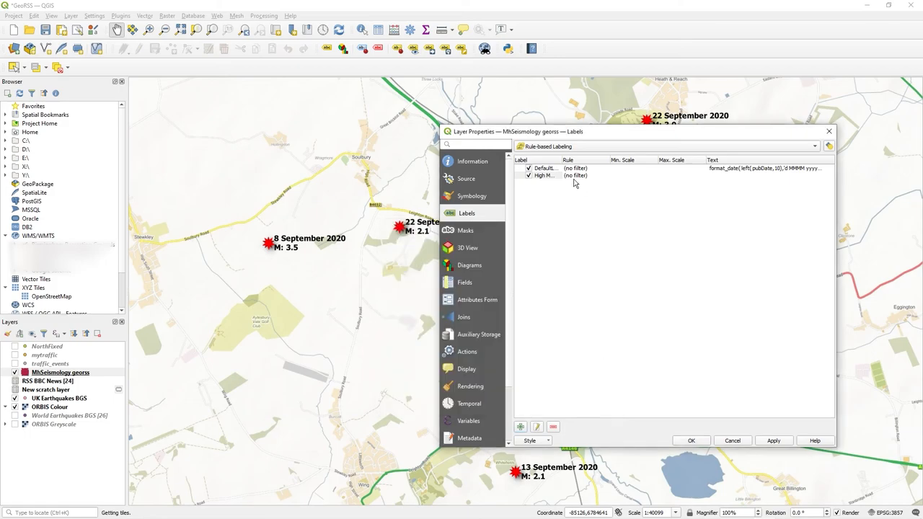
Toggle the DefaultLabeling and High Magnitude rules in the rule list, switching the default rule off.
click(545, 176)
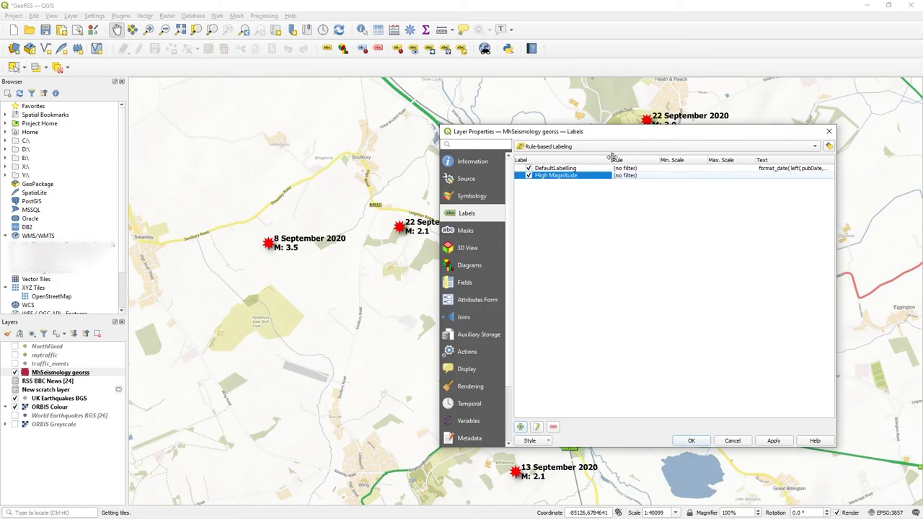
click(555, 167)
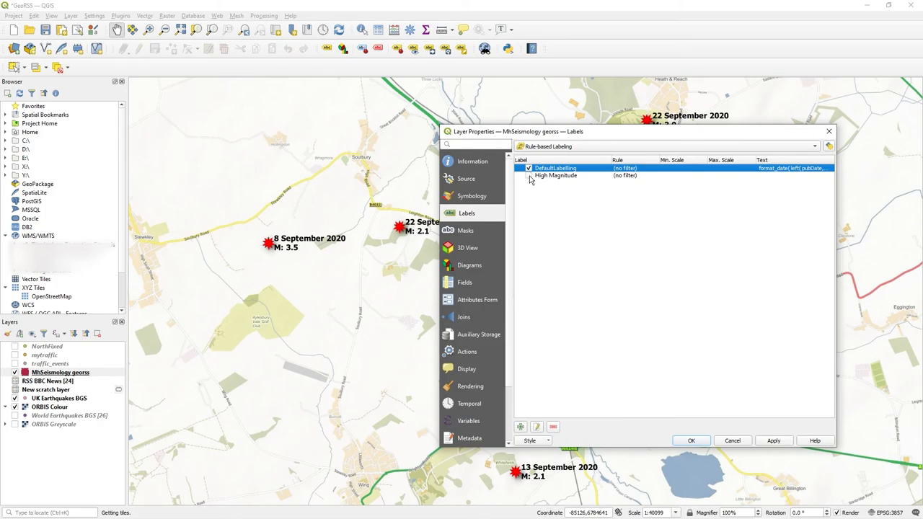
click(528, 176)
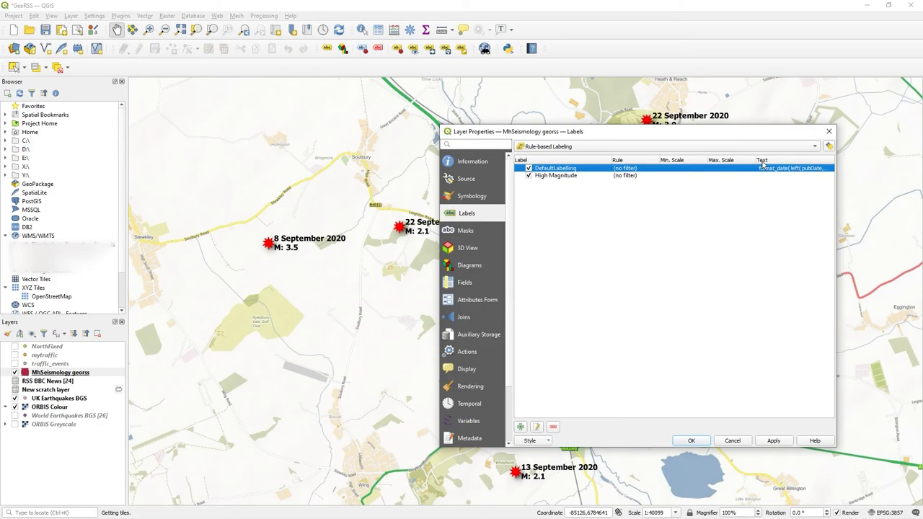
click(528, 167)
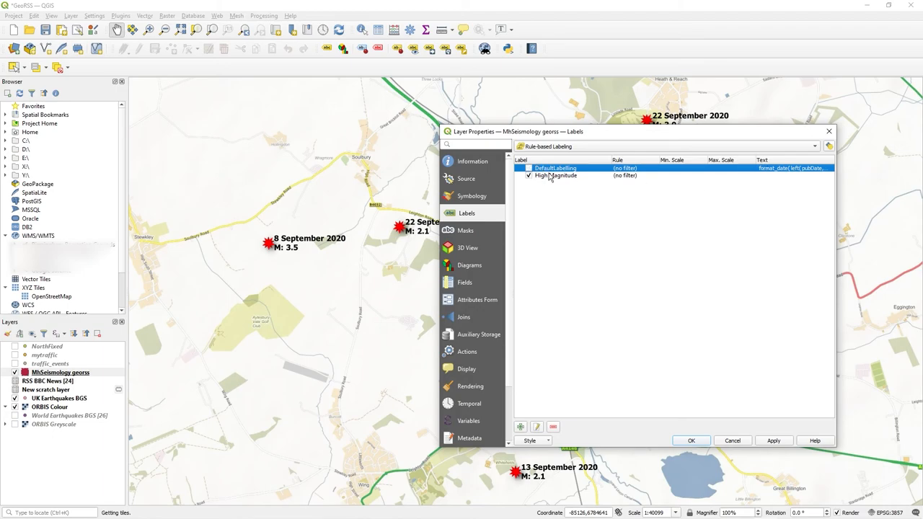
click(557, 176)
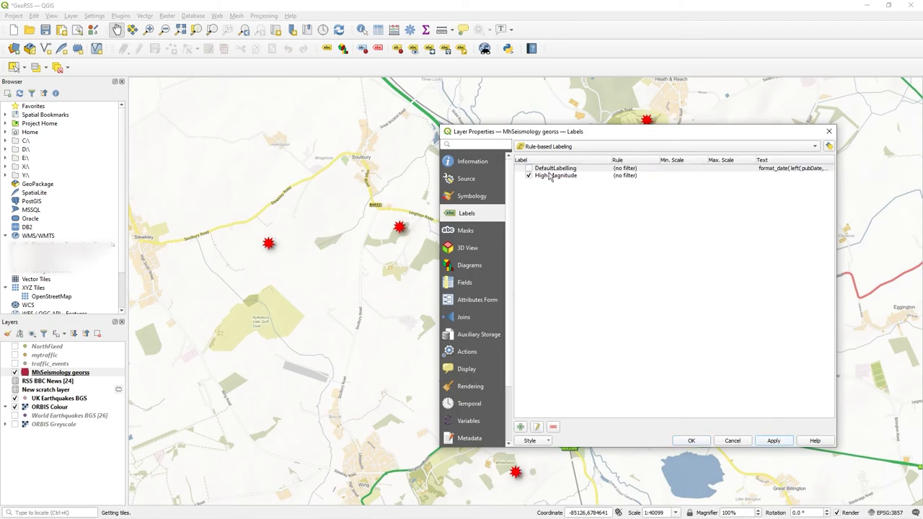
click(555, 176)
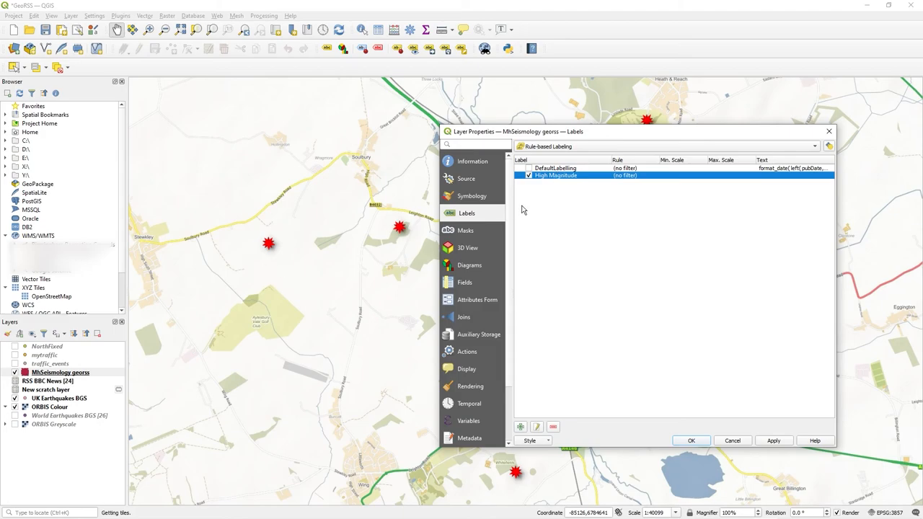
Review the DefaultLabeling rule's date-and-magnitude label expression in its editor.
click(528, 167)
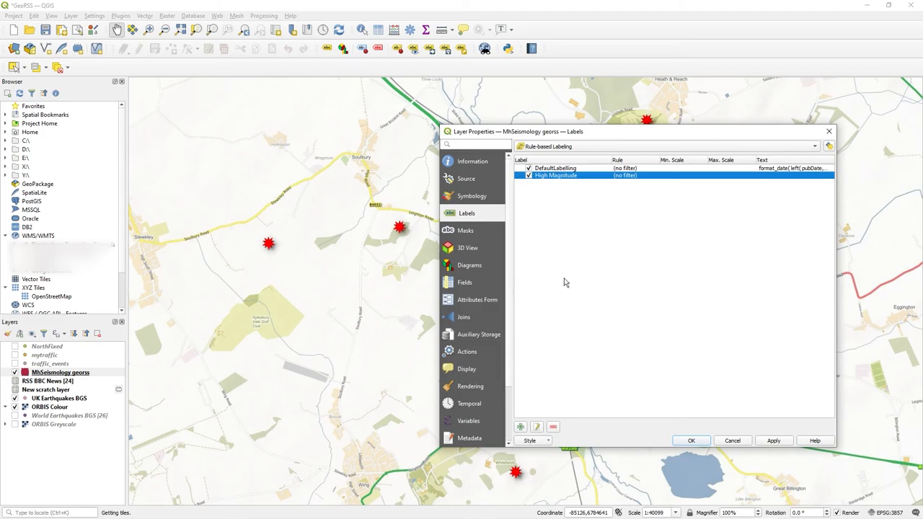
mouse_move(566, 251)
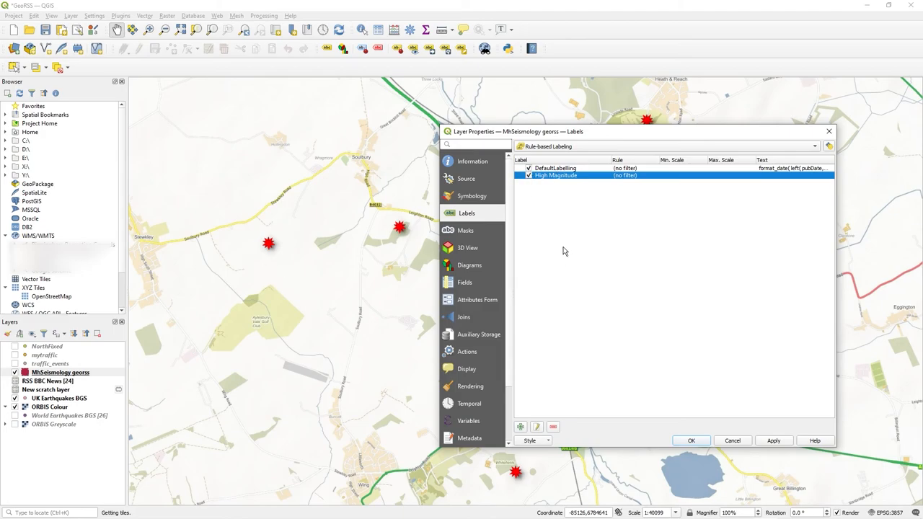
click(555, 168)
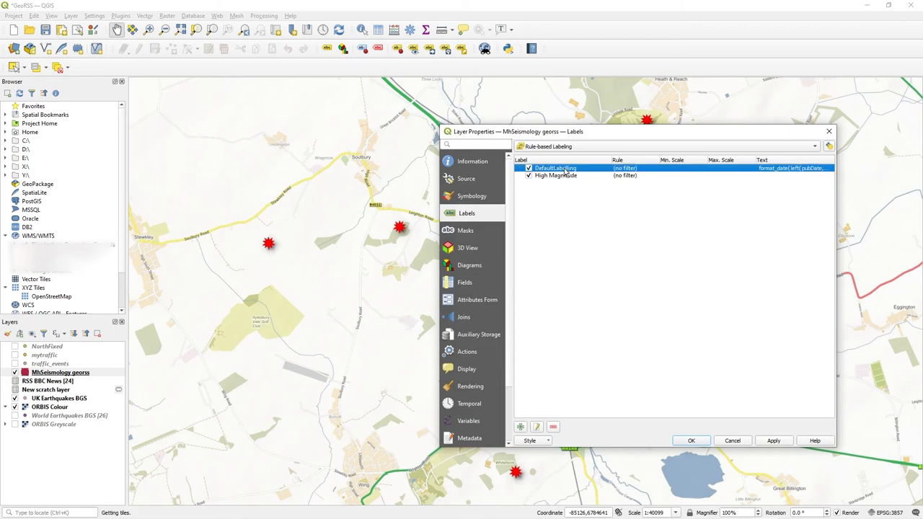
mouse_move(570, 170)
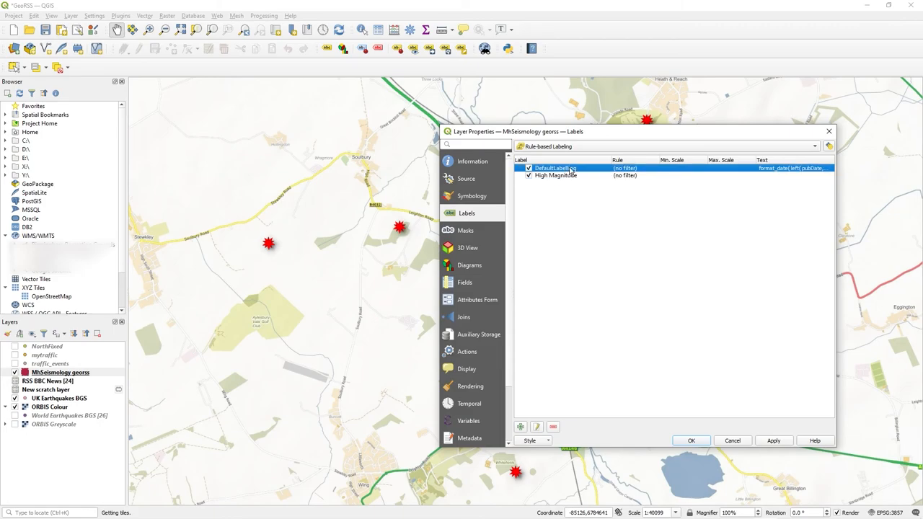
double_click(556, 167)
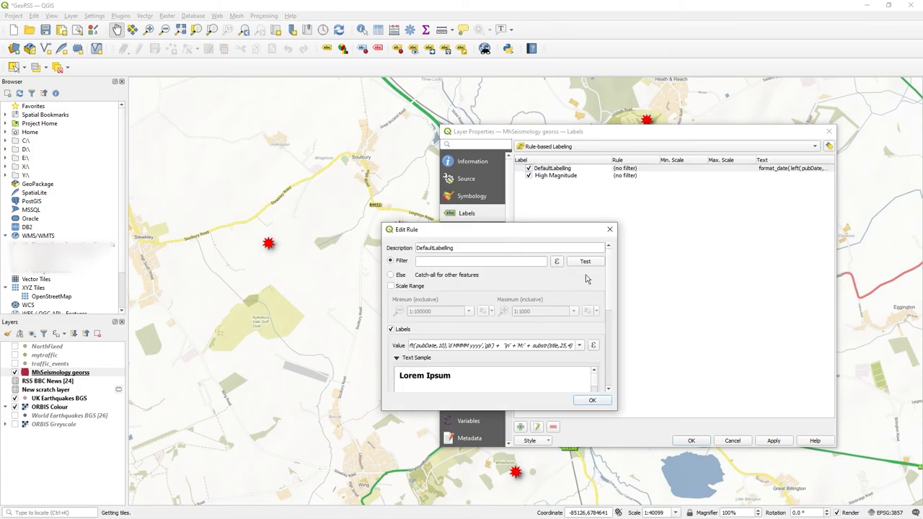
mouse_move(586, 344)
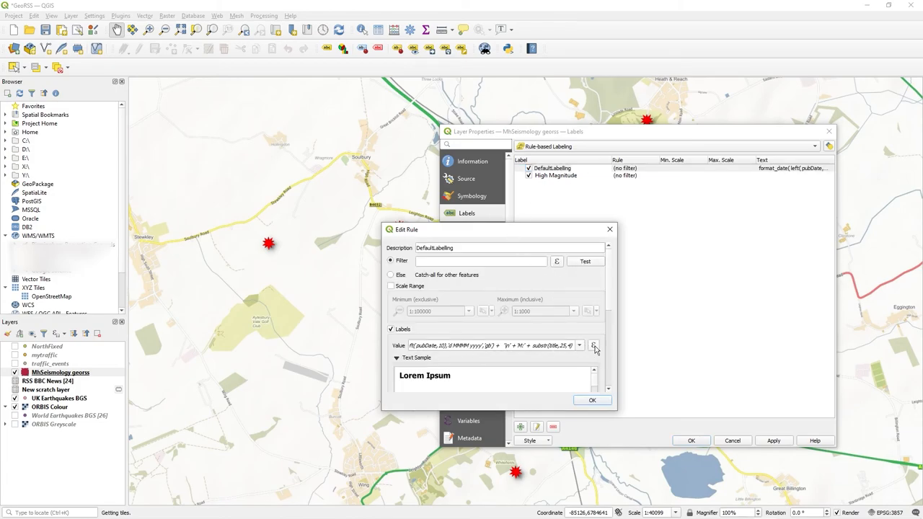
click(594, 346)
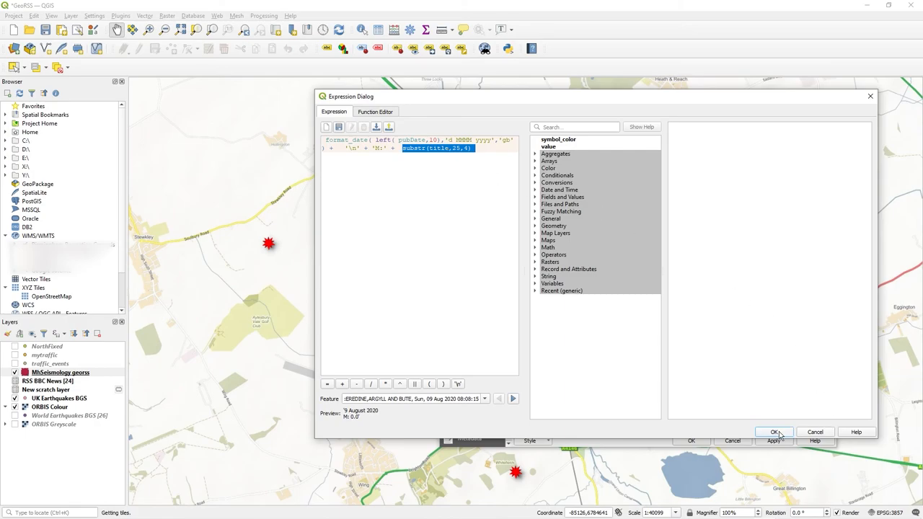
click(773, 433)
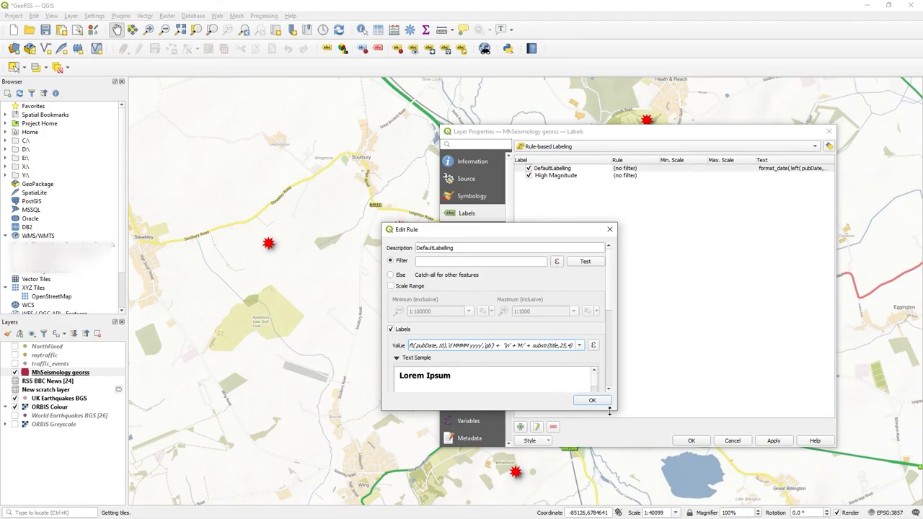
Give the High Magnitude rule the filter substr(title,25,4) > 5.
click(592, 401)
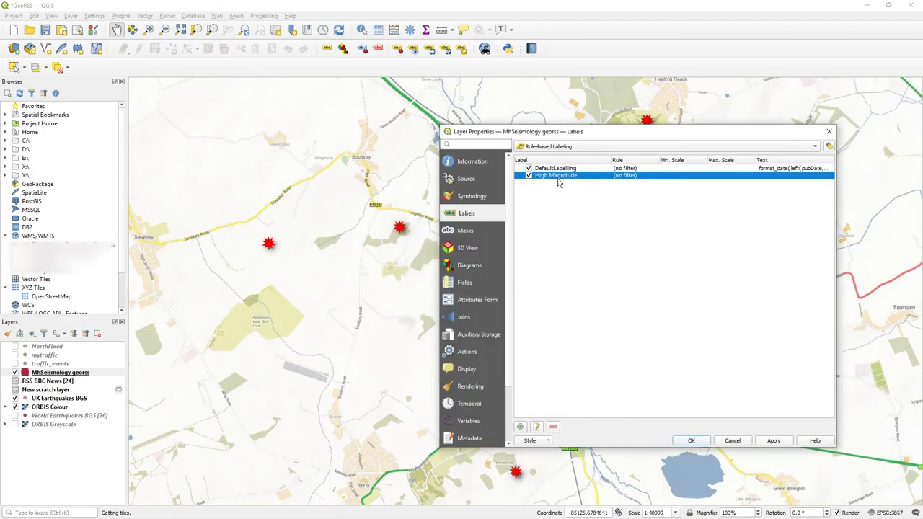
double_click(555, 176)
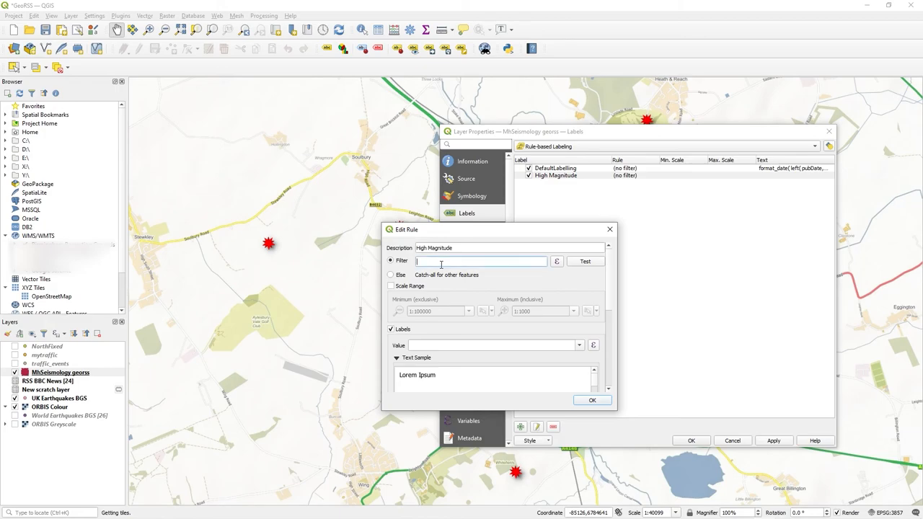
click(557, 261)
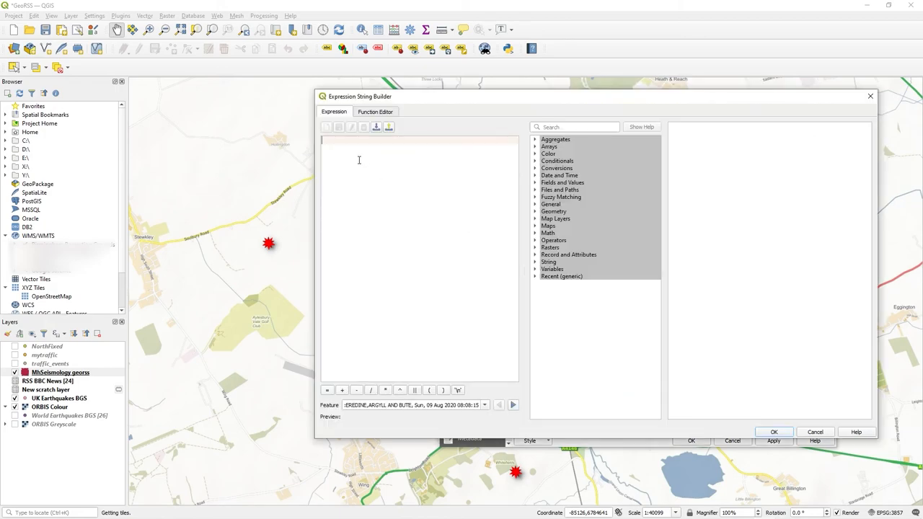
text(substr(title,25,4) >5)
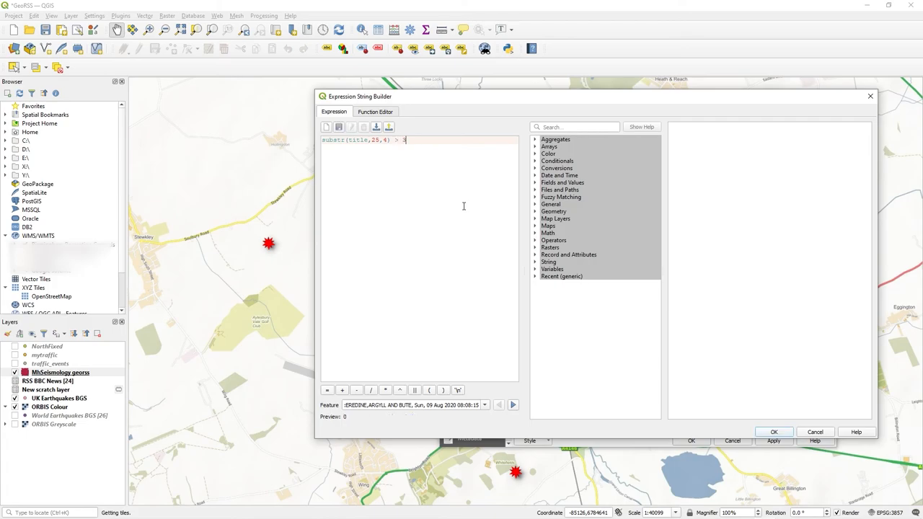
mouse_move(486, 354)
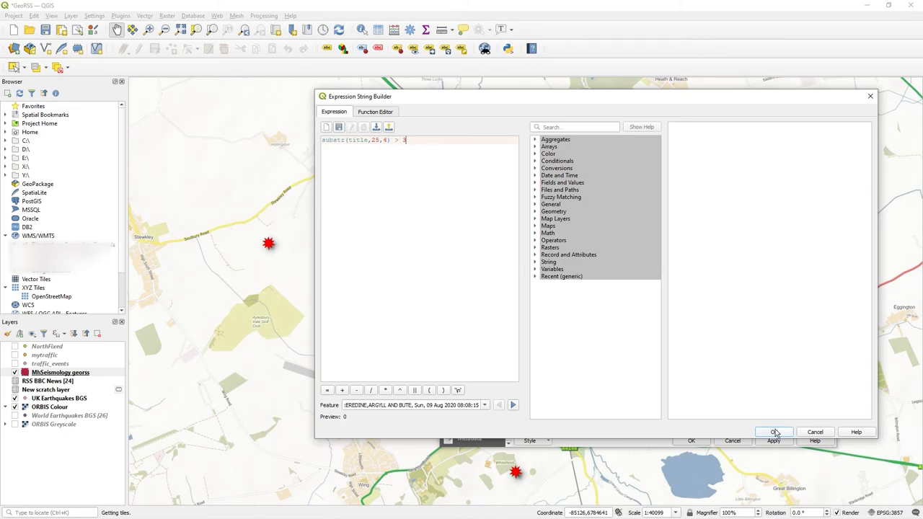
click(773, 432)
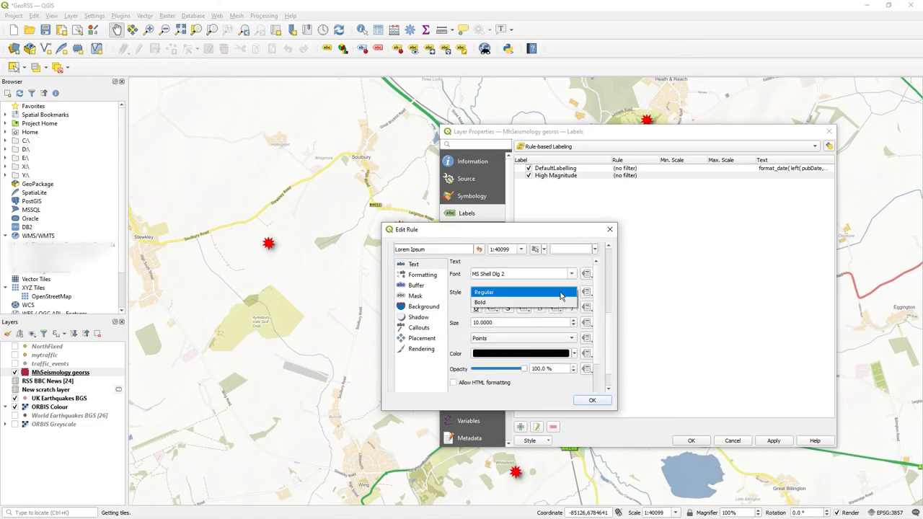
Make High Magnitude labels bold red, placed Offset from point with Y offset -4, and confirm the rule.
click(480, 302)
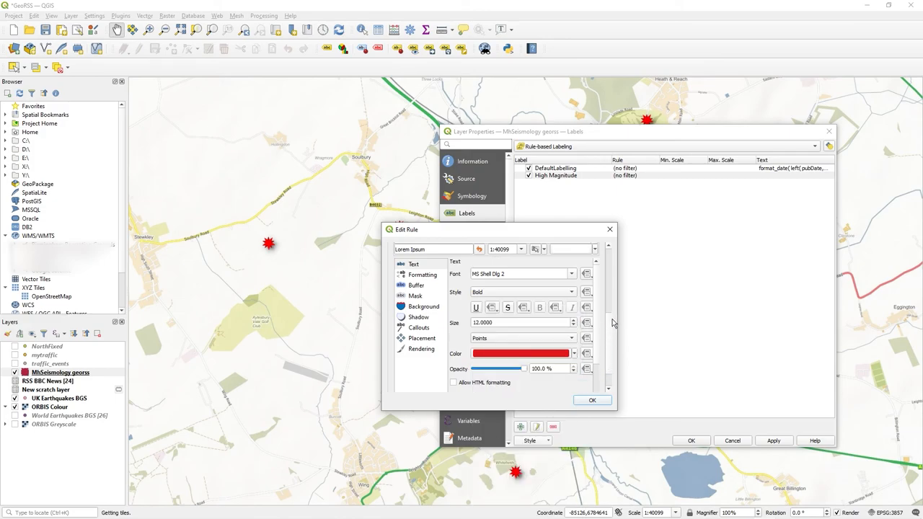
mouse_move(432, 346)
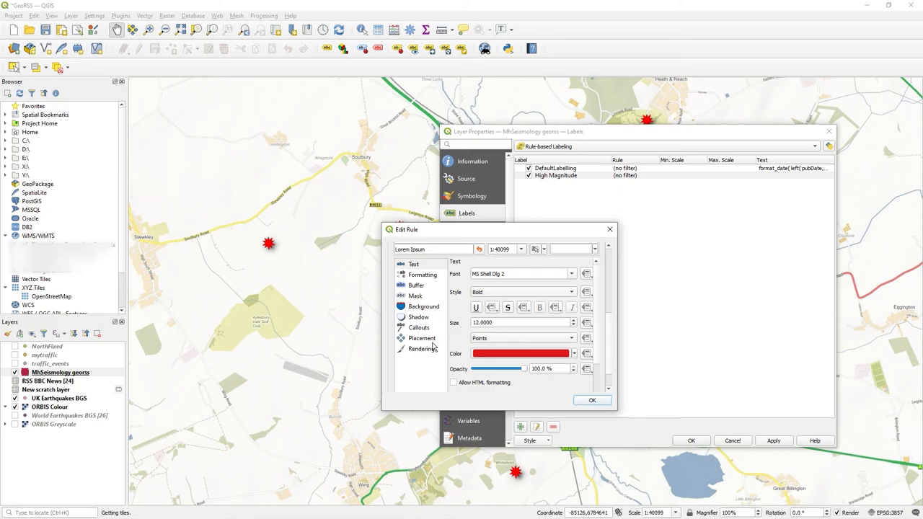
click(421, 337)
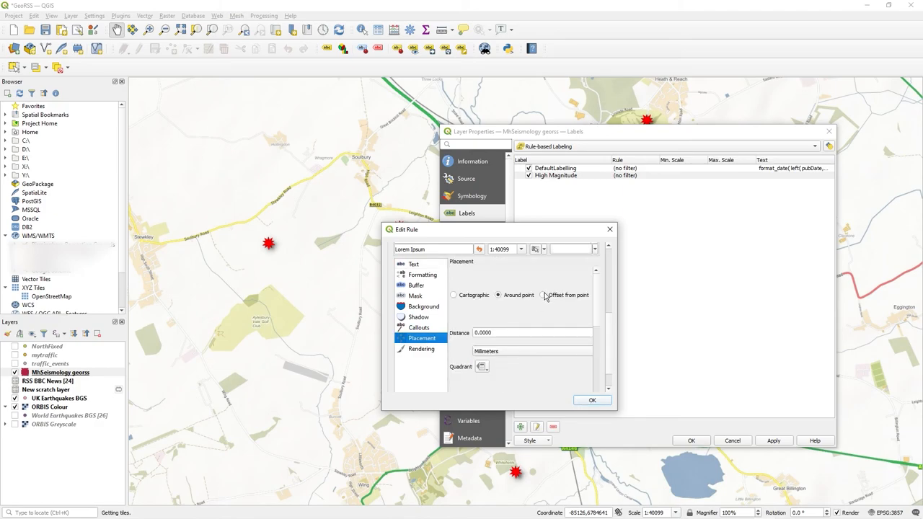
click(542, 294)
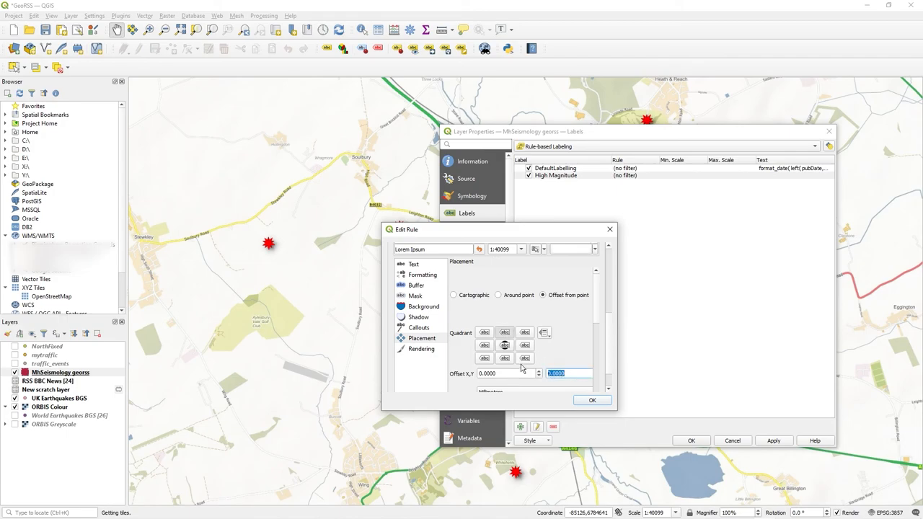
text(-4)
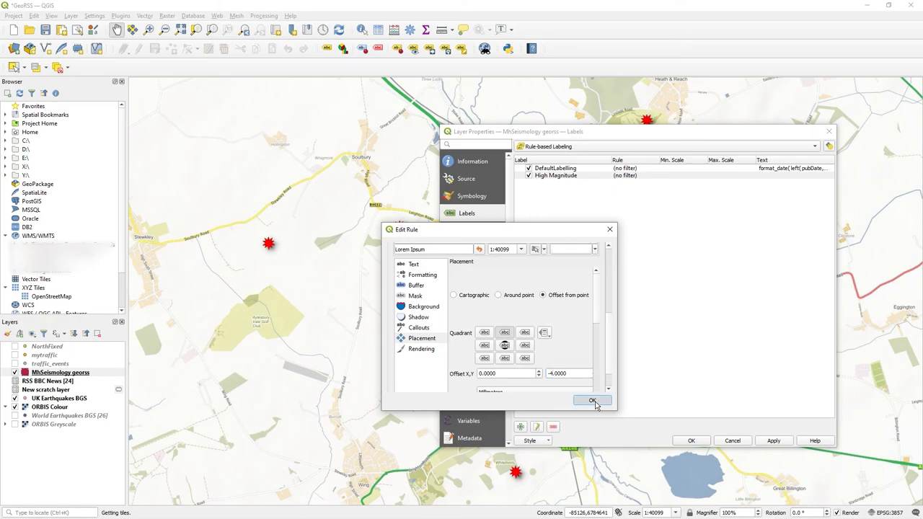
click(592, 401)
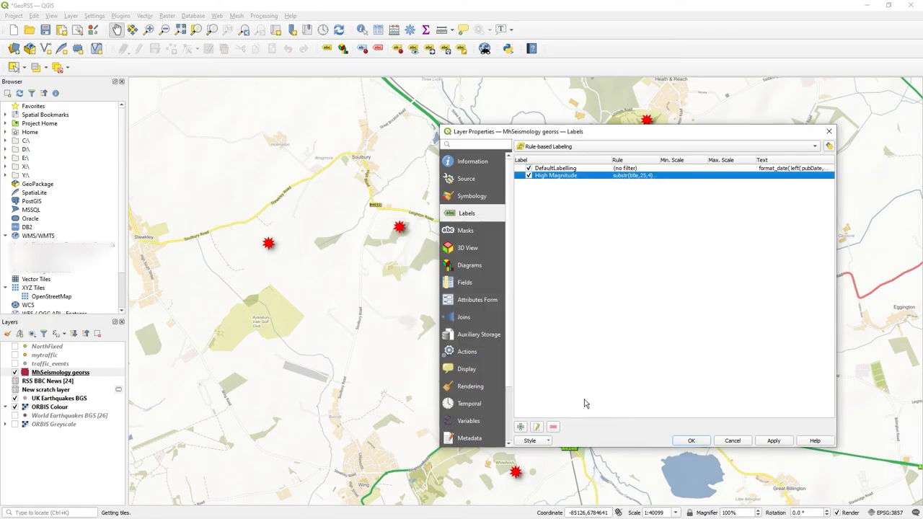
Apply the rule-based labeling with DefaultLabeling and High Magnitude rules to the map.
click(773, 441)
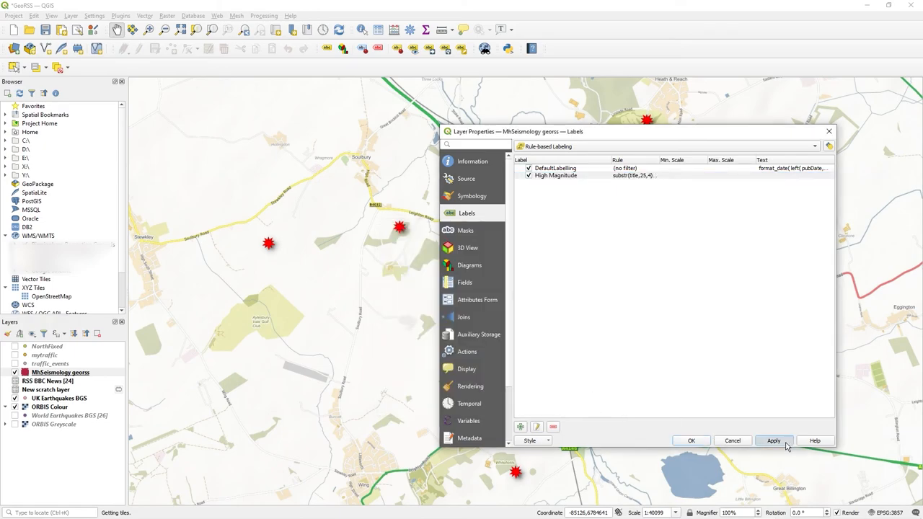
click(772, 441)
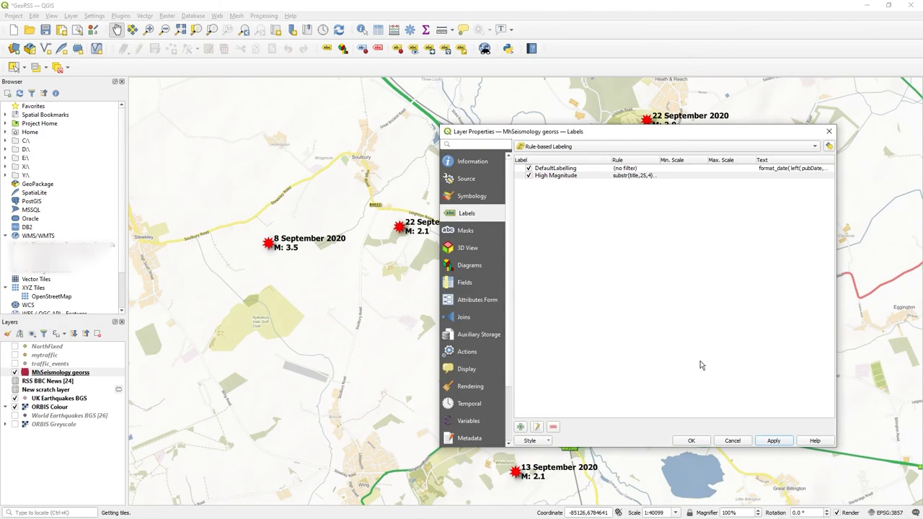
mouse_move(646, 235)
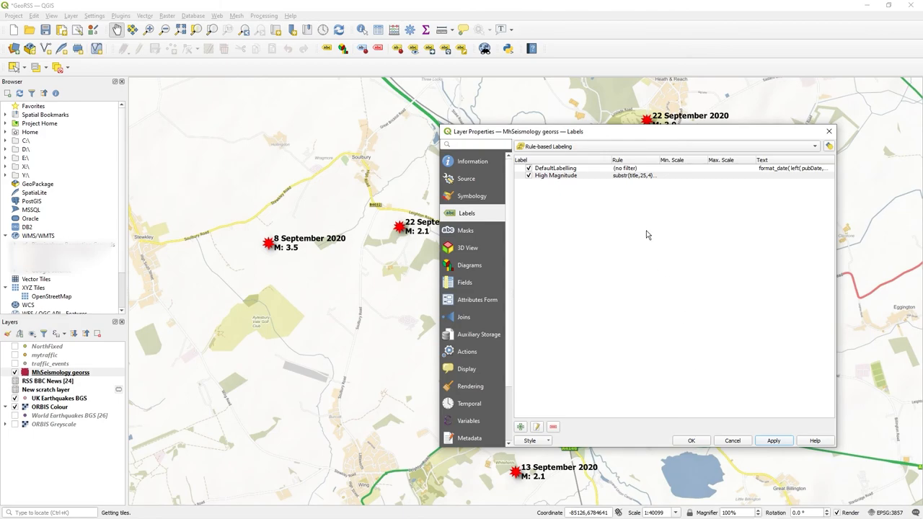
mouse_move(594, 137)
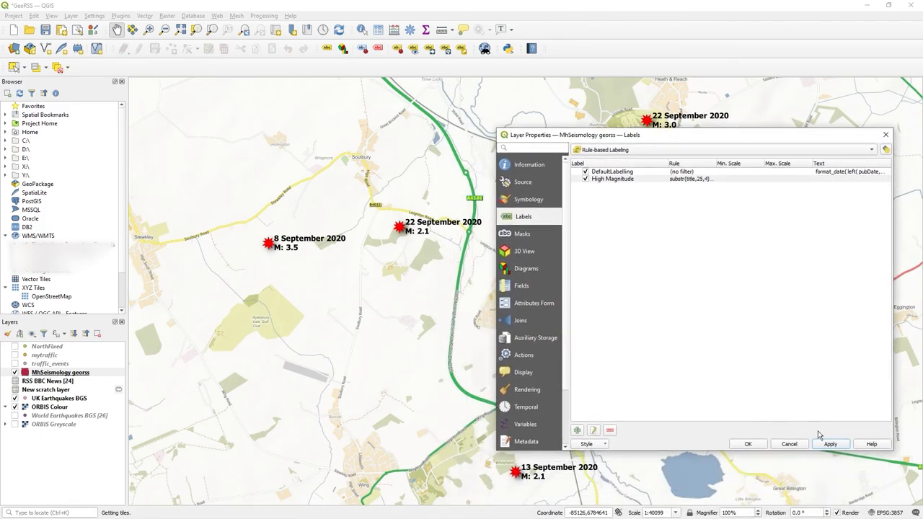
mouse_move(576, 201)
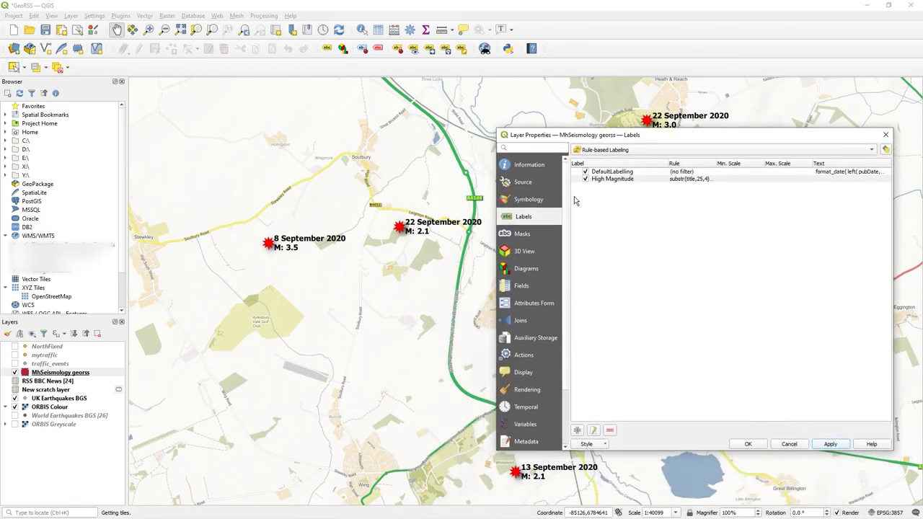
click(613, 171)
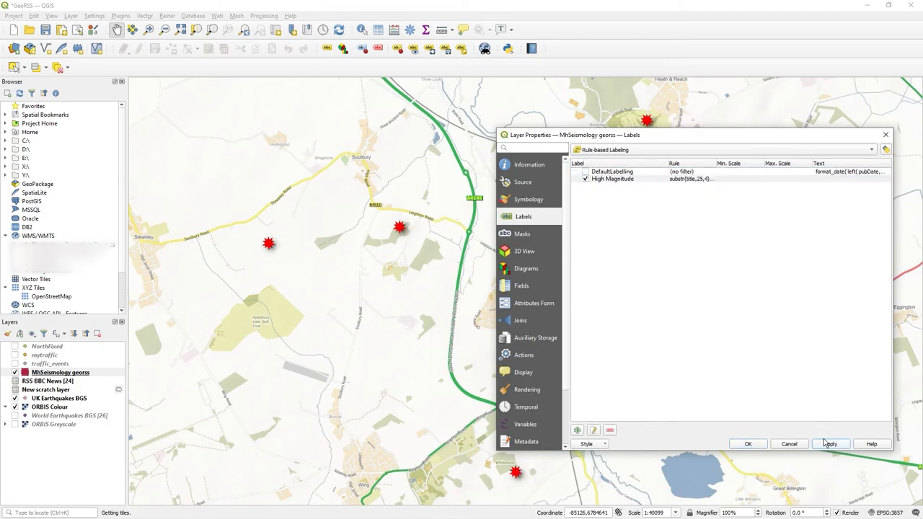
Set the High Magnitude rule's label value to the pubDate field and confirm.
double_click(611, 178)
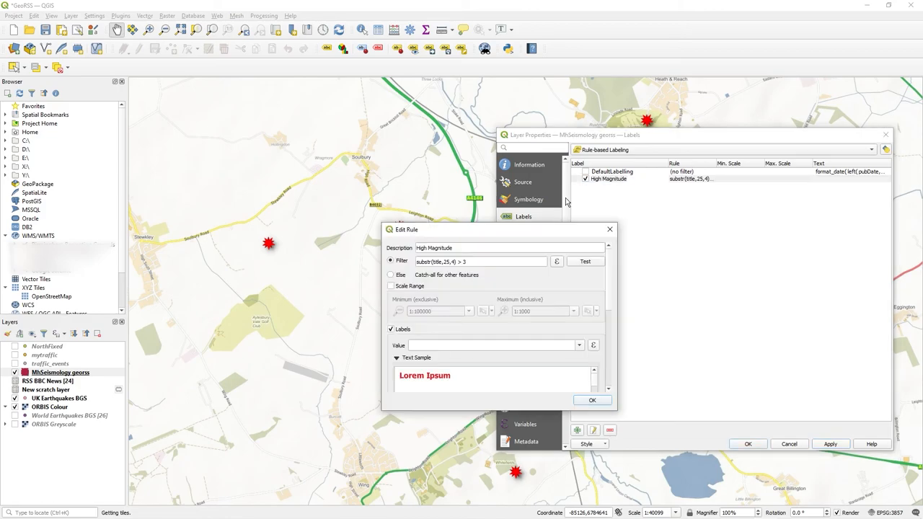
mouse_move(612, 359)
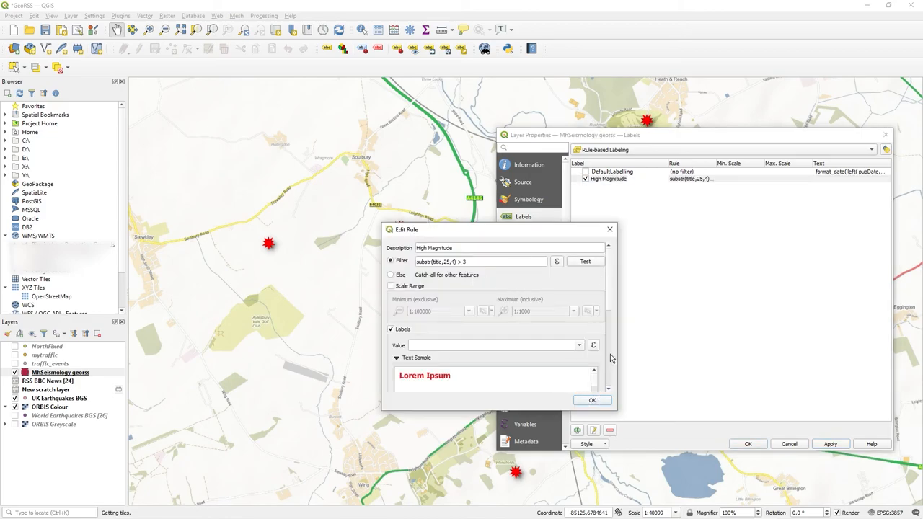
click(592, 401)
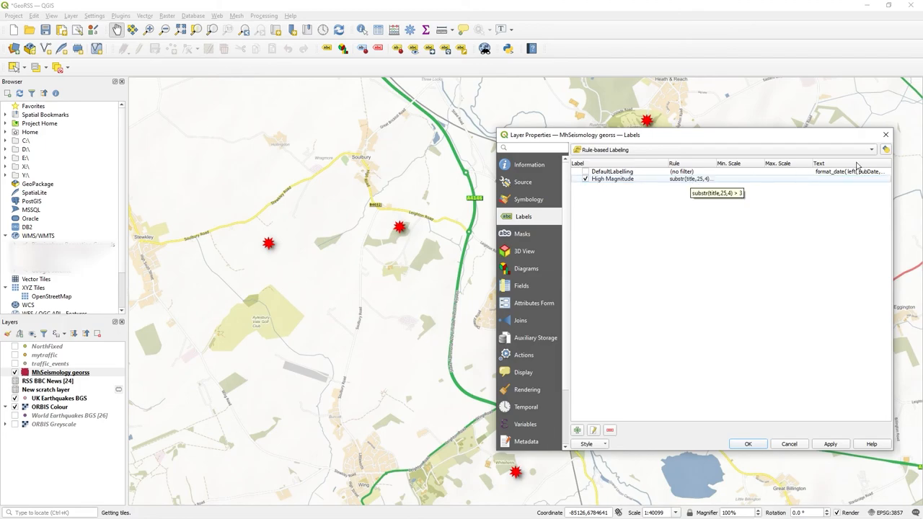
click(649, 179)
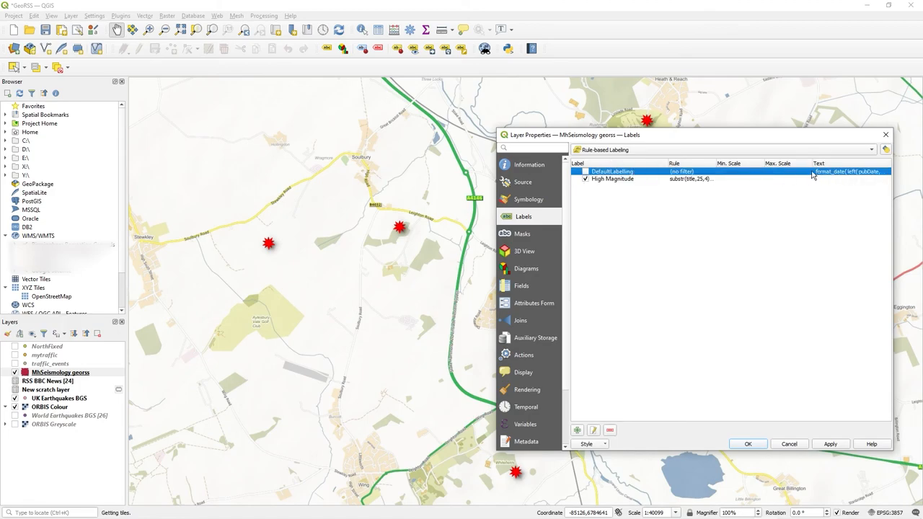
click(613, 179)
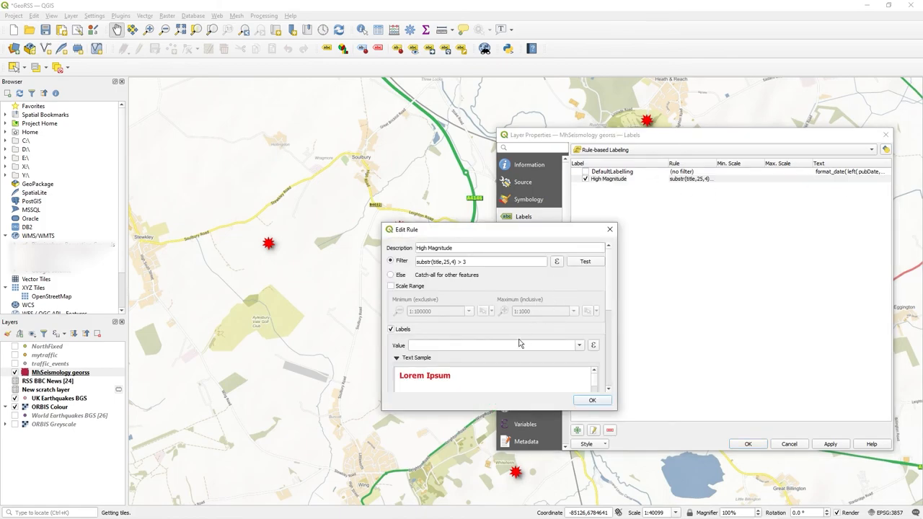
click(578, 345)
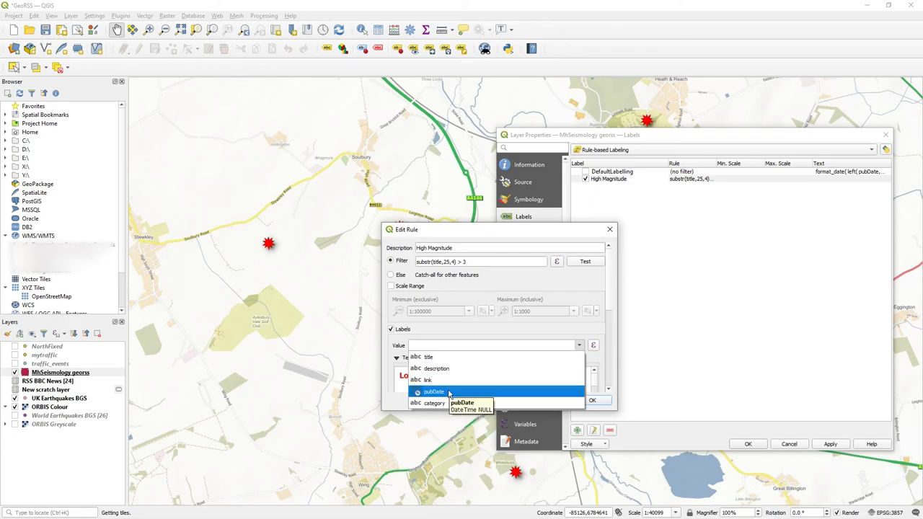
click(432, 392)
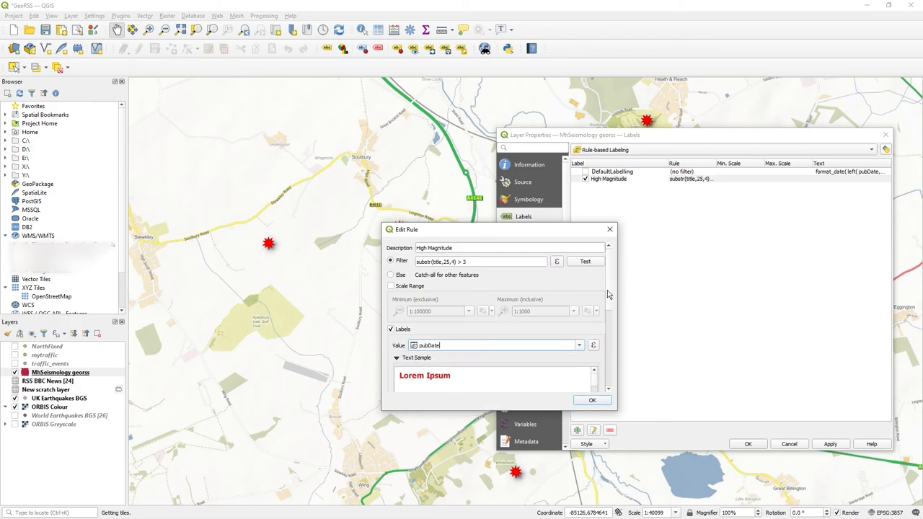
click(592, 401)
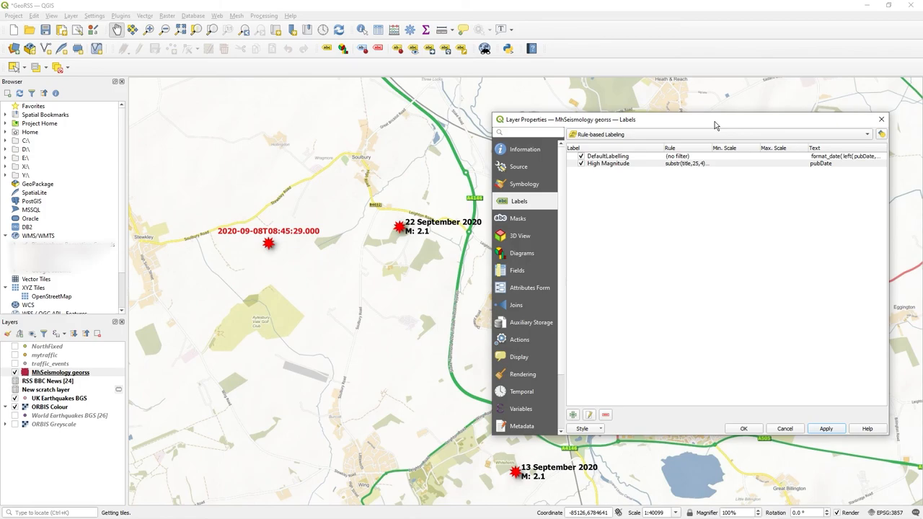
mouse_move(267, 228)
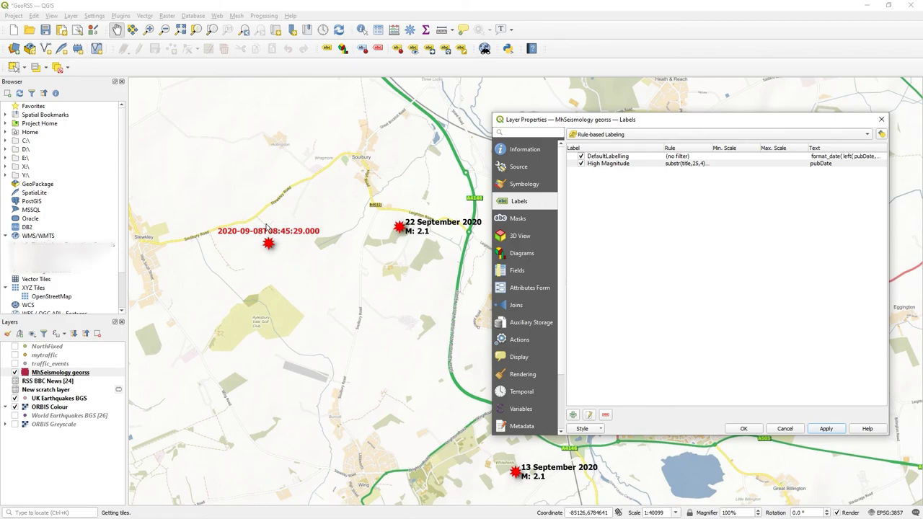
mouse_move(369, 239)
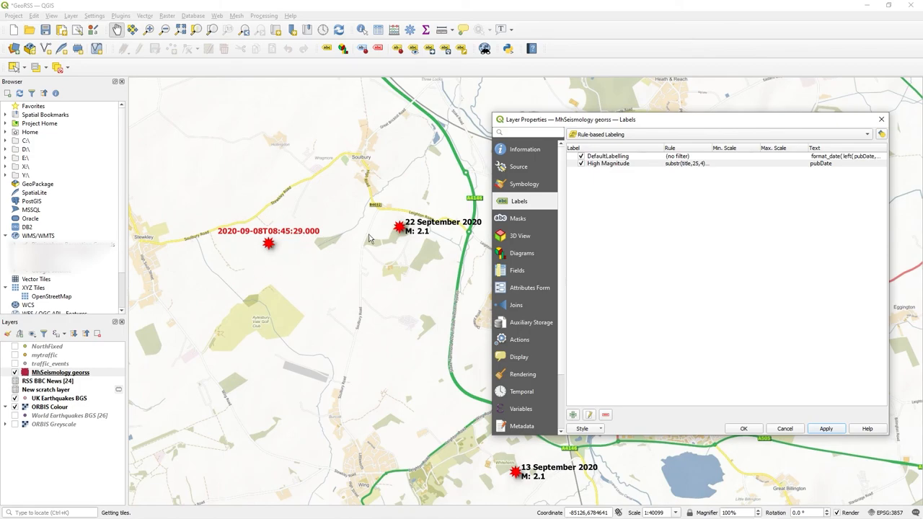
Select the High Magnitude rule in the labeling rules list.
click(609, 163)
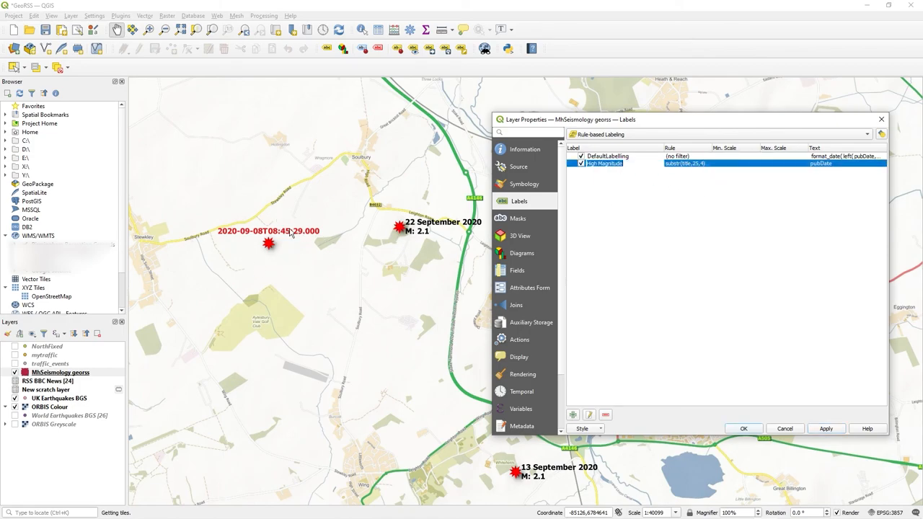
mouse_move(270, 243)
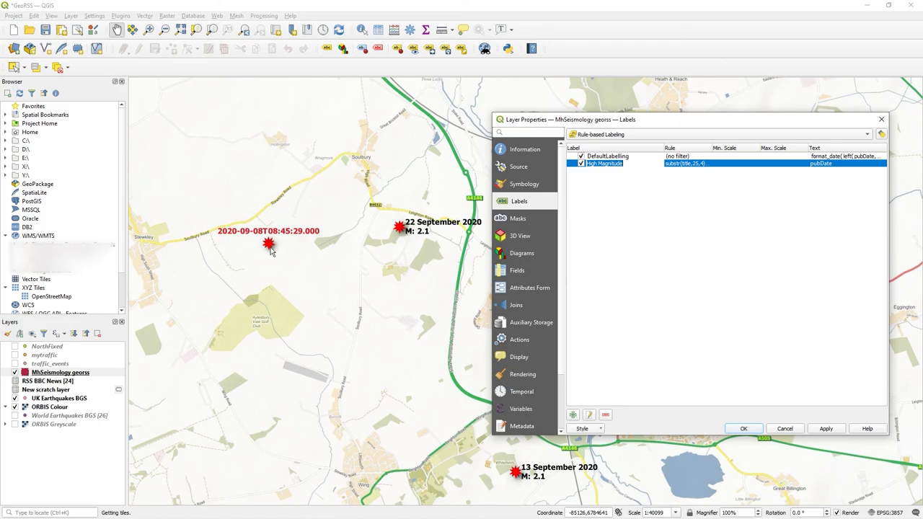
mouse_move(436, 238)
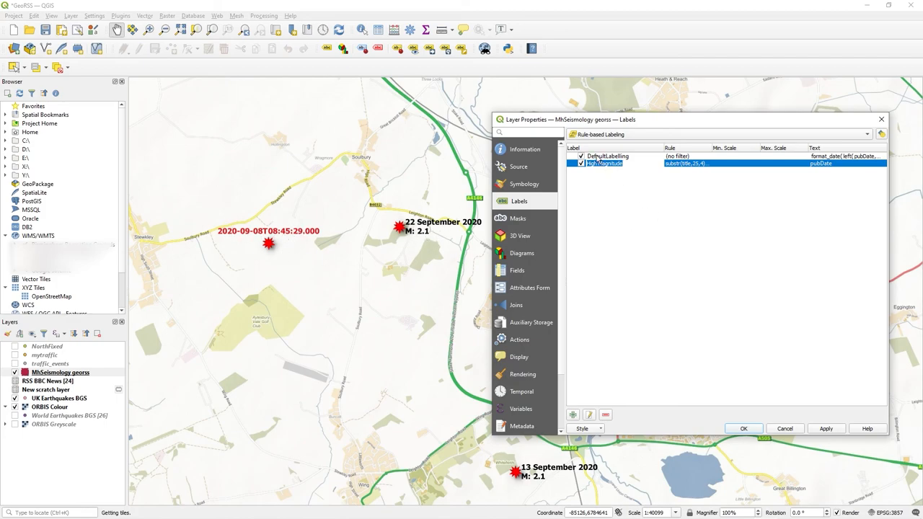
Copy the date-and-magnitude expression from the DefaultLabeling rule.
double_click(607, 156)
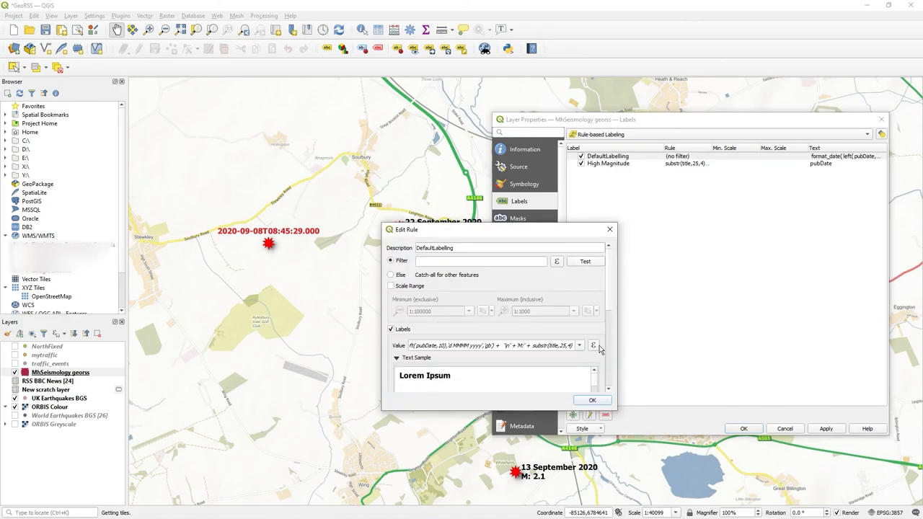
click(593, 346)
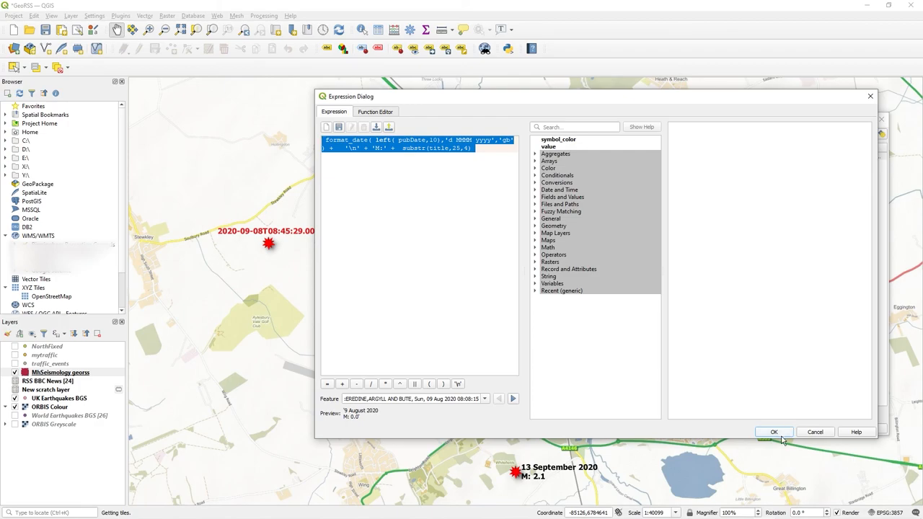
click(773, 433)
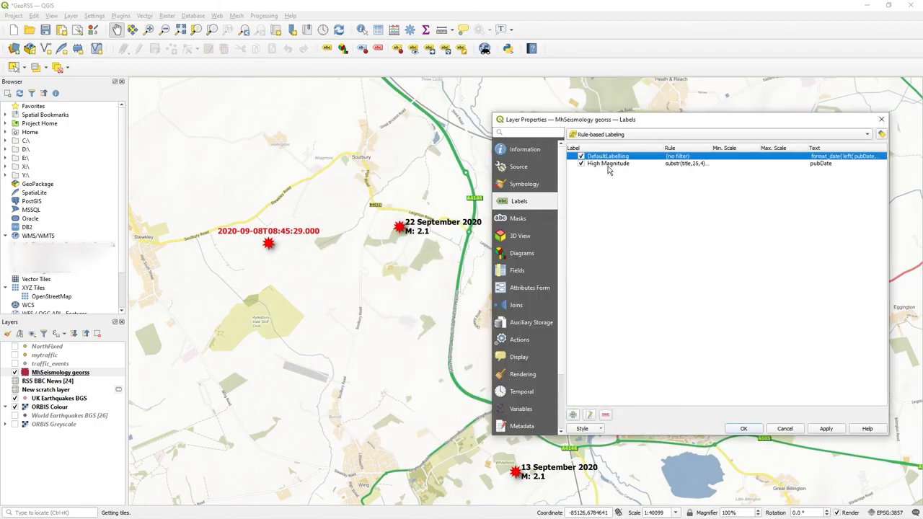
Paste that expression into the High Magnitude rule's label value and confirm.
double_click(608, 163)
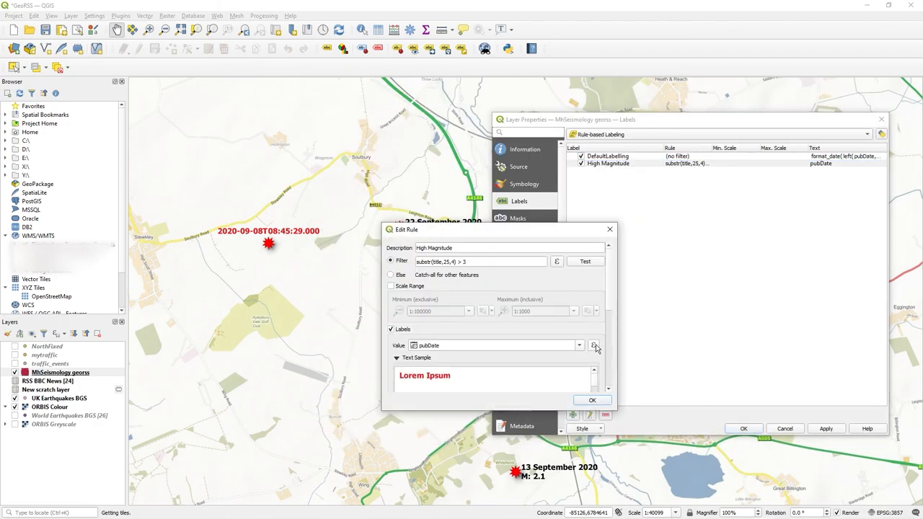
click(594, 345)
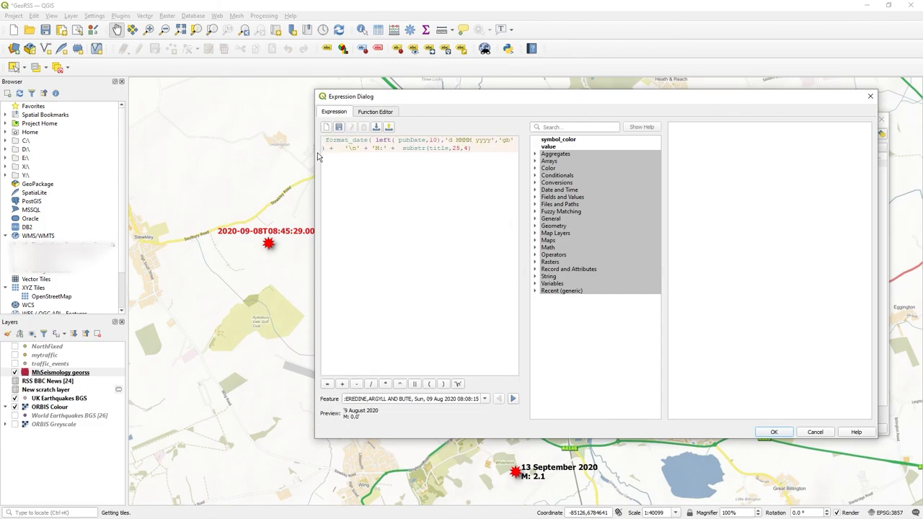
click(772, 432)
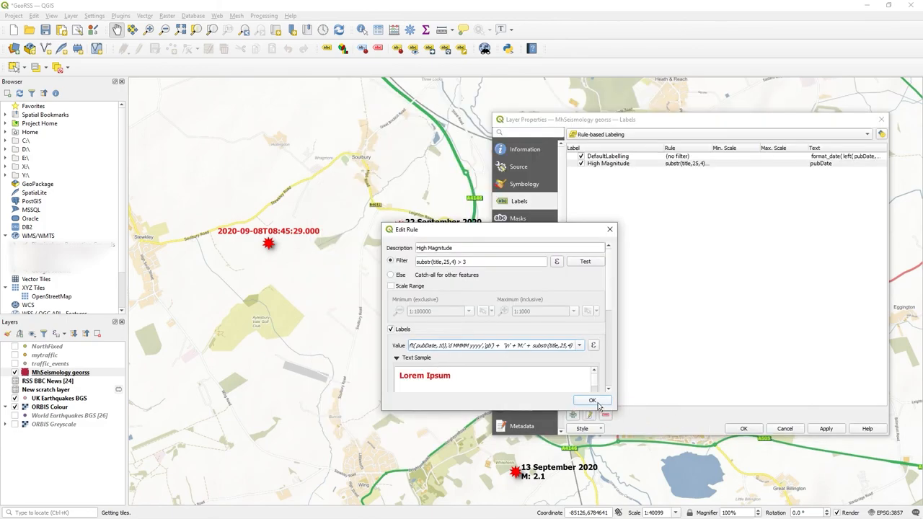
click(591, 401)
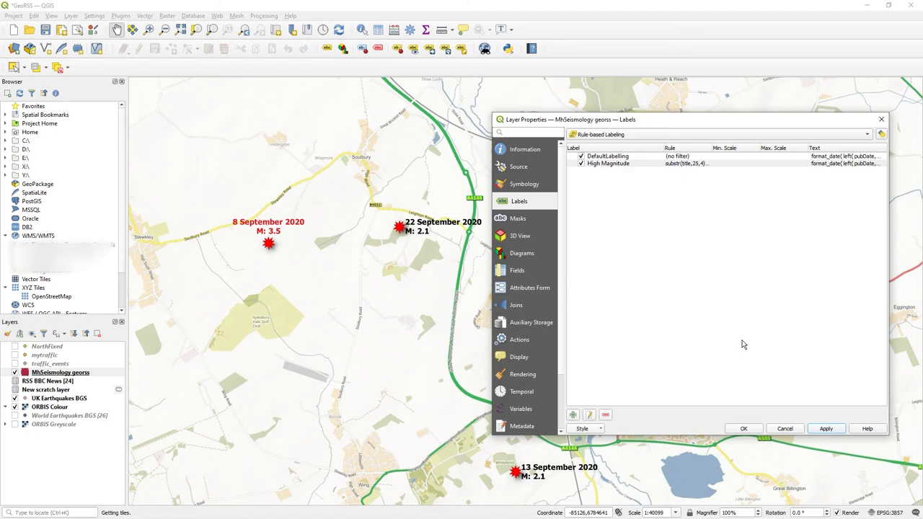
mouse_move(280, 237)
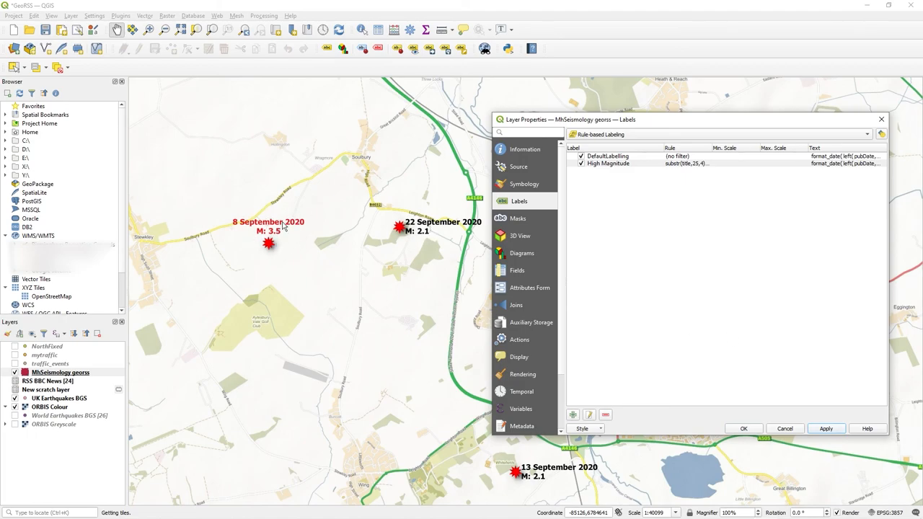
mouse_move(274, 178)
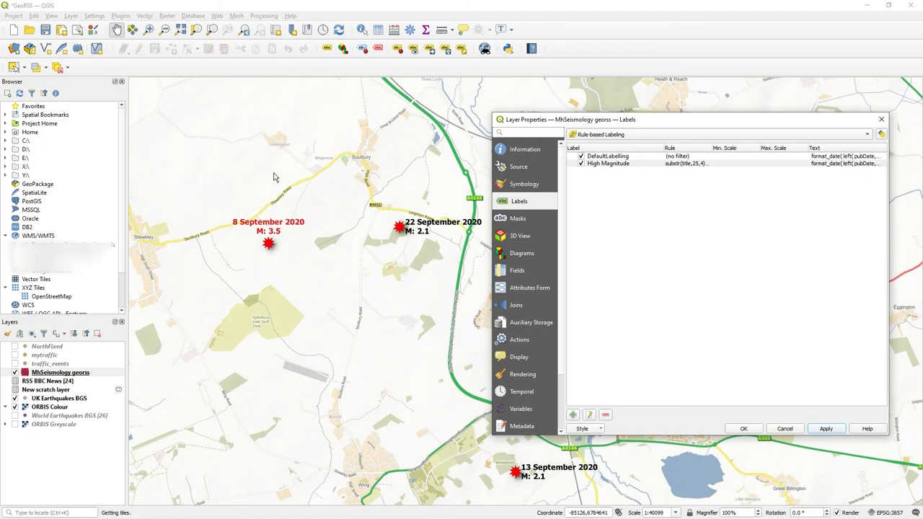
mouse_move(269, 232)
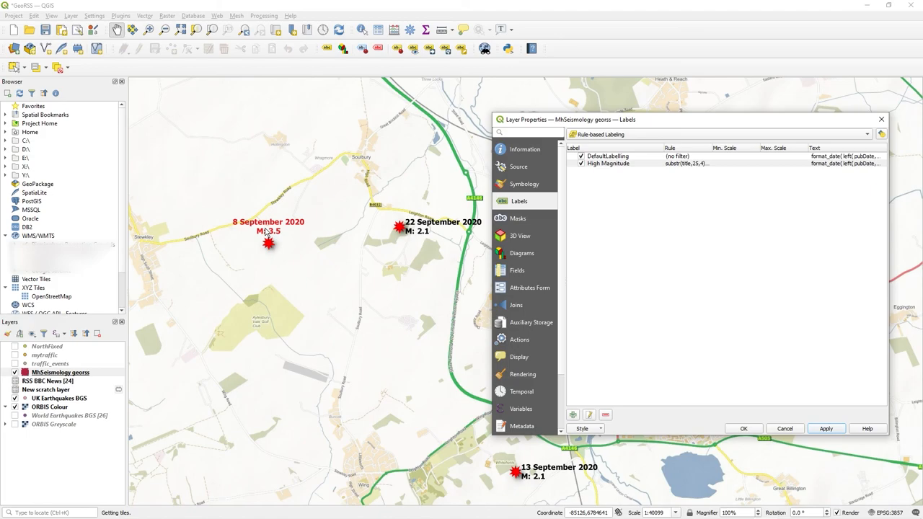
mouse_move(267, 230)
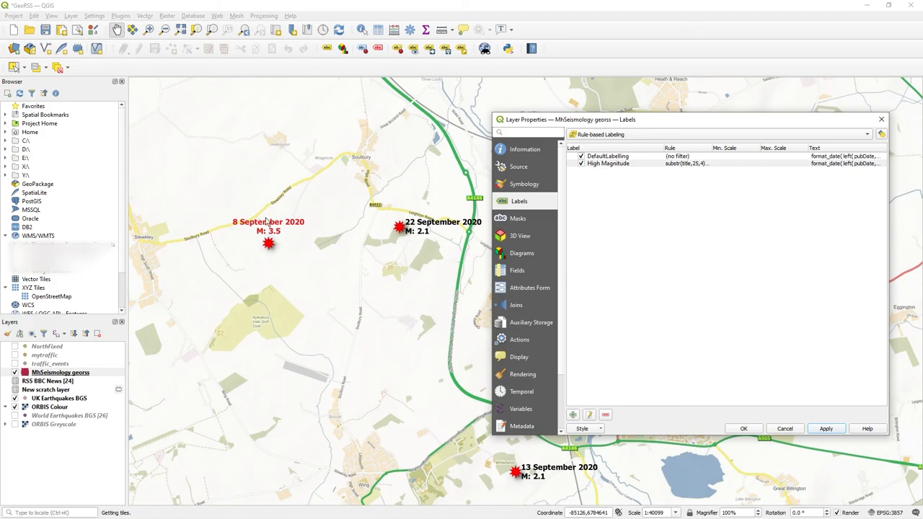
mouse_move(430, 234)
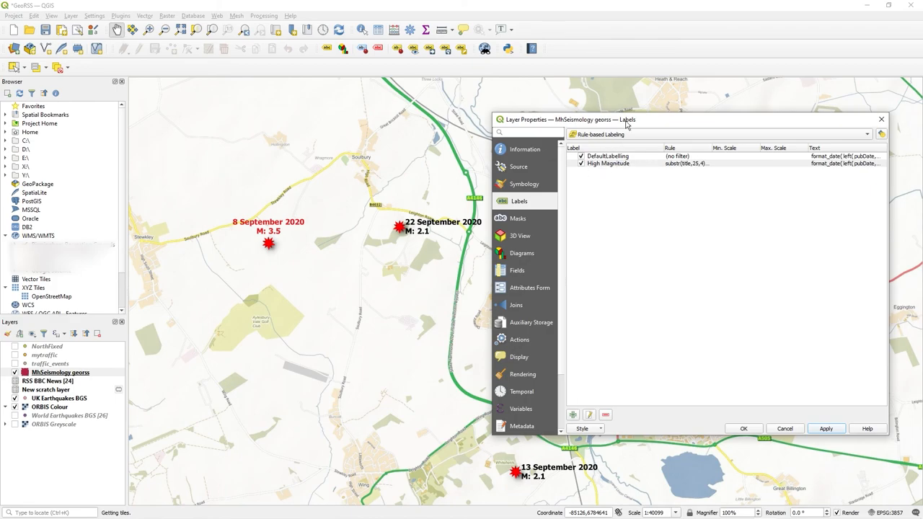
drag(627, 118, 591, 111)
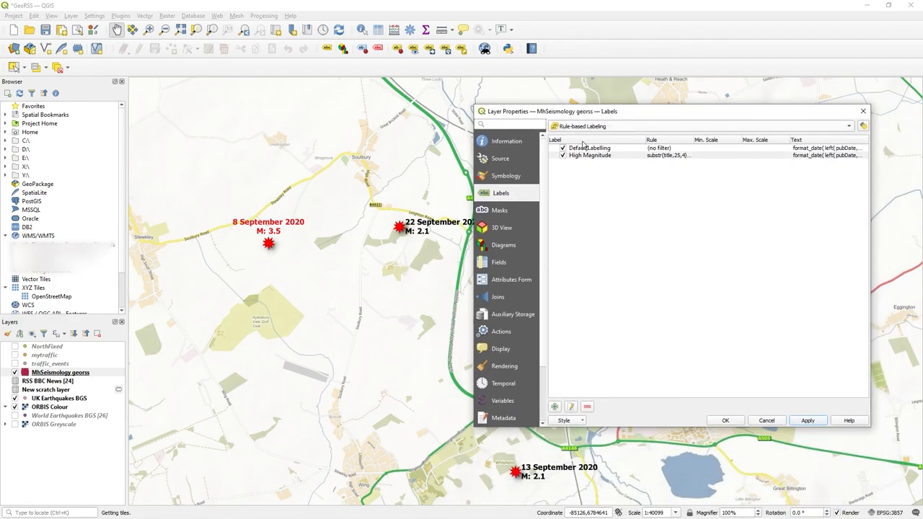
click(590, 156)
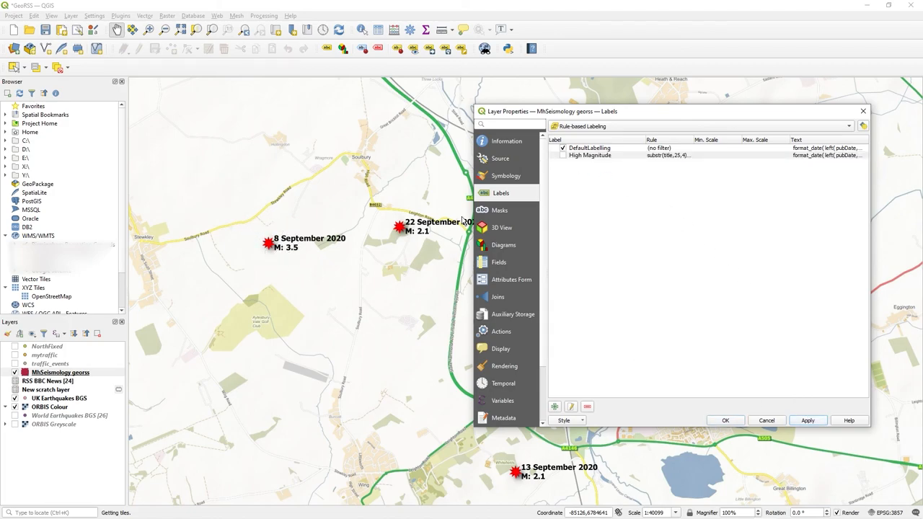
click(590, 156)
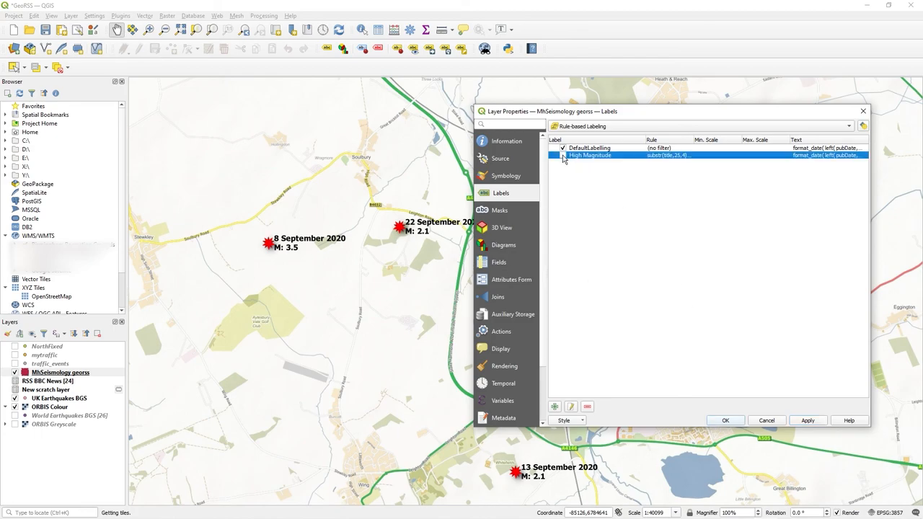
click(562, 156)
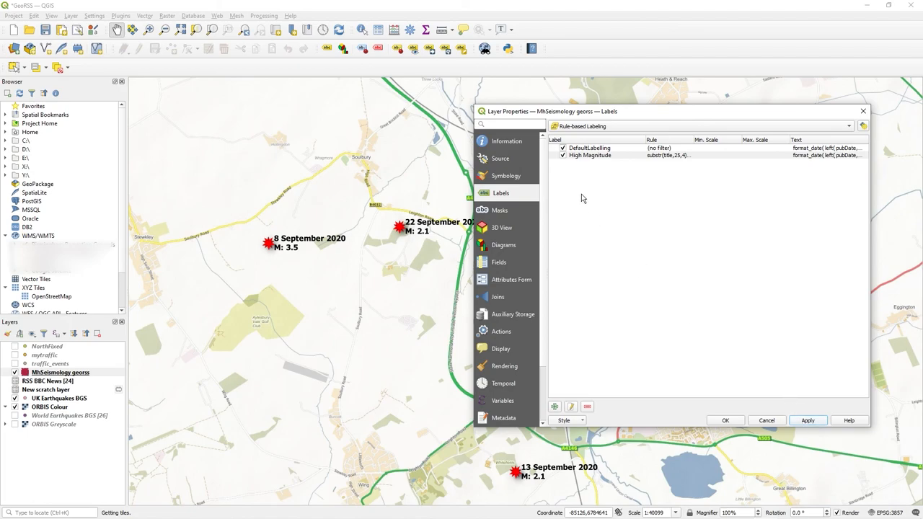
mouse_move(249, 232)
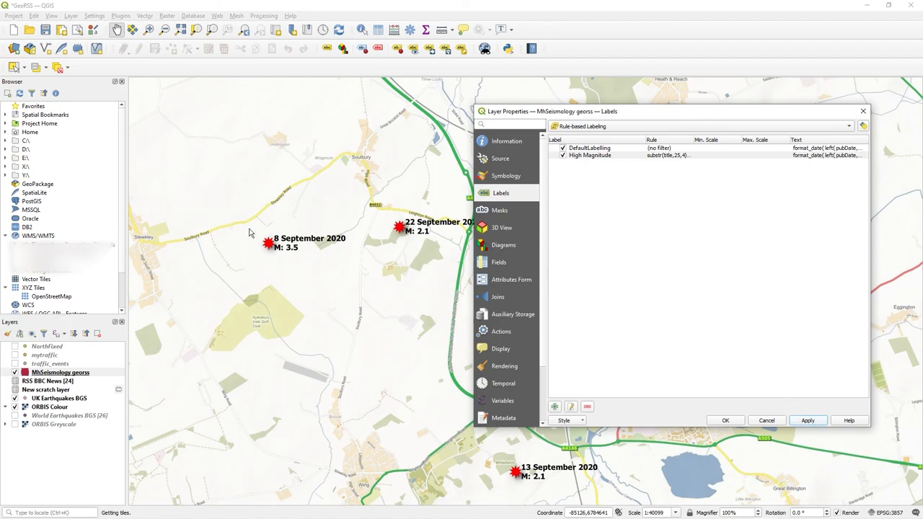
mouse_move(603, 204)
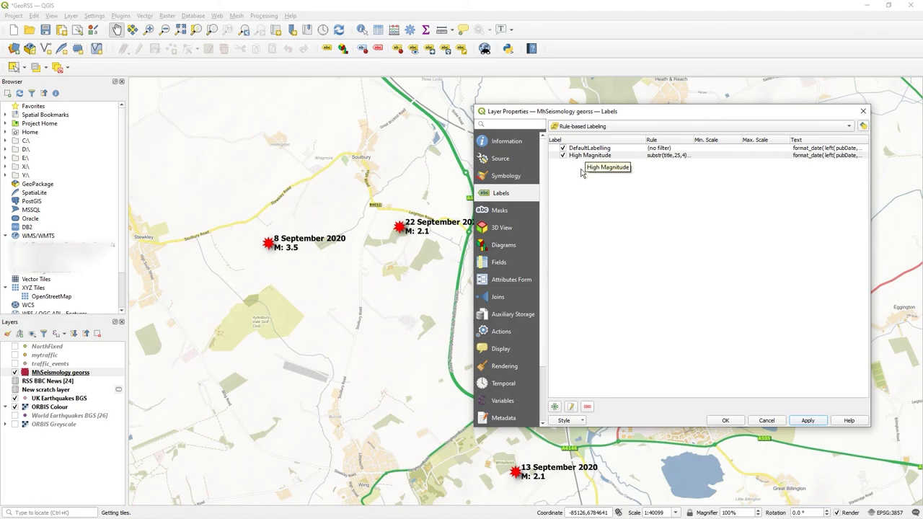
click(589, 156)
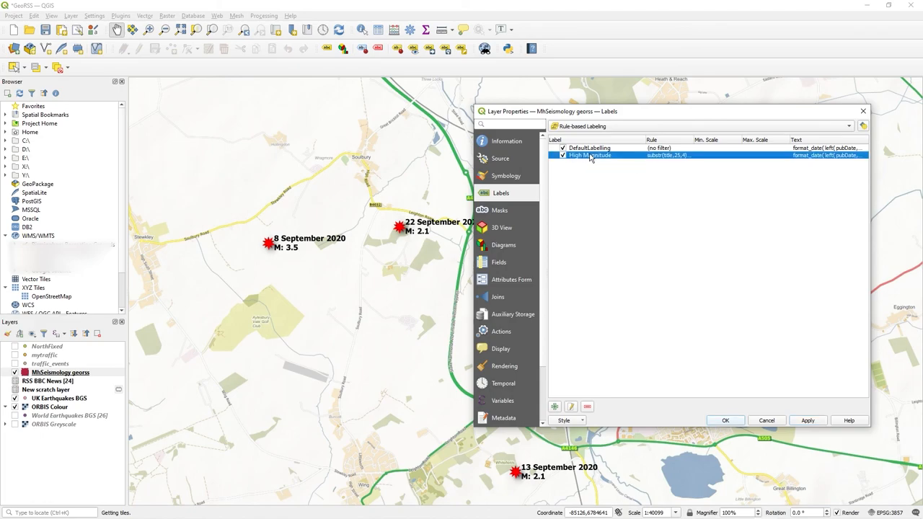
Give the Default Labeling rule a filter on subst(title,25,4) and apply it.
double_click(590, 155)
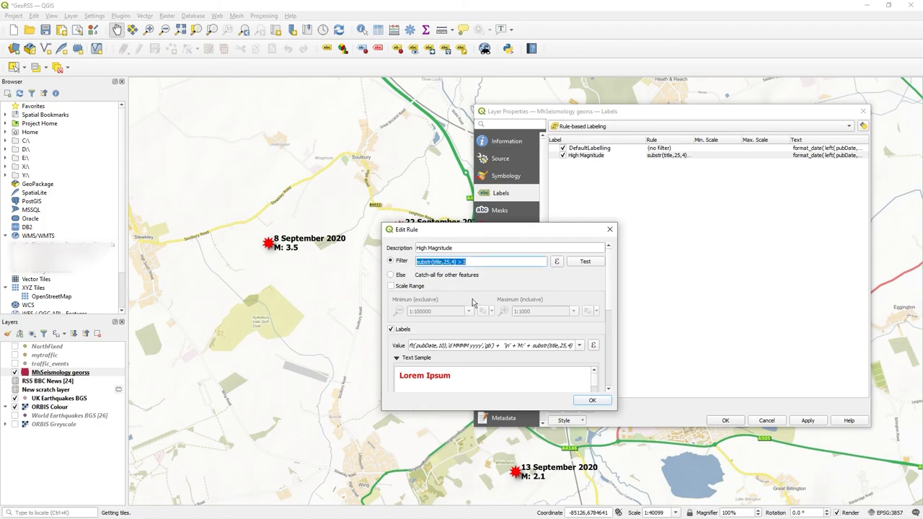
click(591, 401)
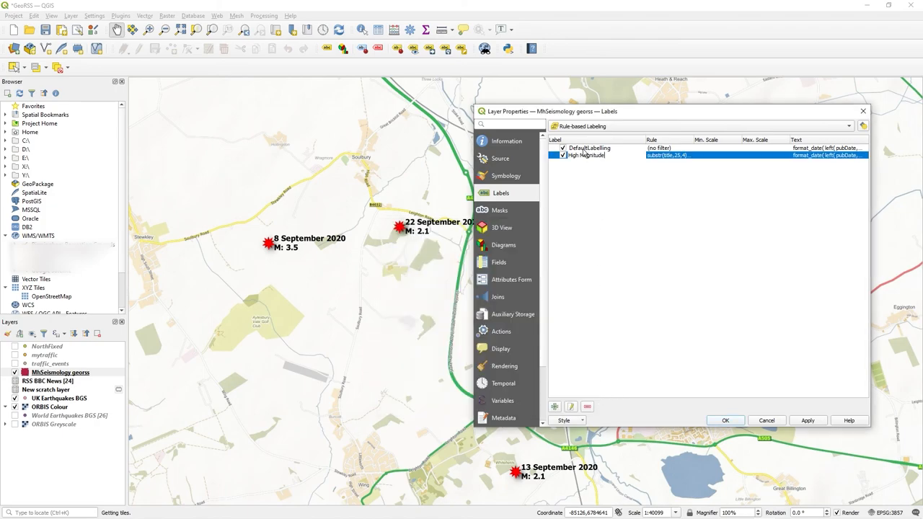
double_click(588, 147)
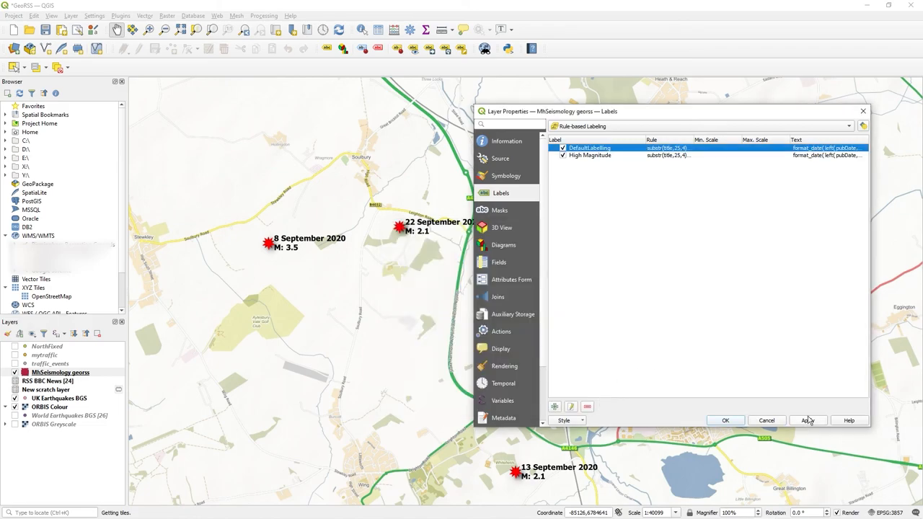
click(807, 421)
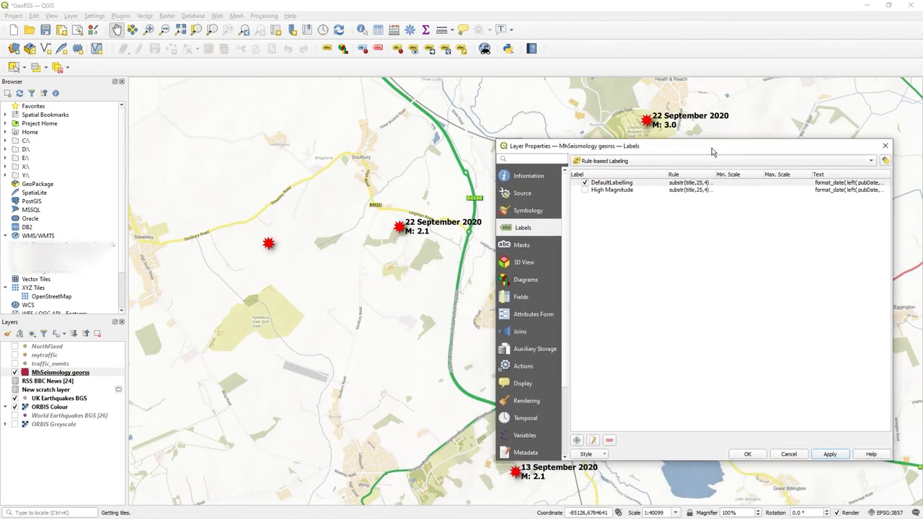
Re-enable the High Magnitude rule and close Layer Properties keeping the changes.
click(611, 181)
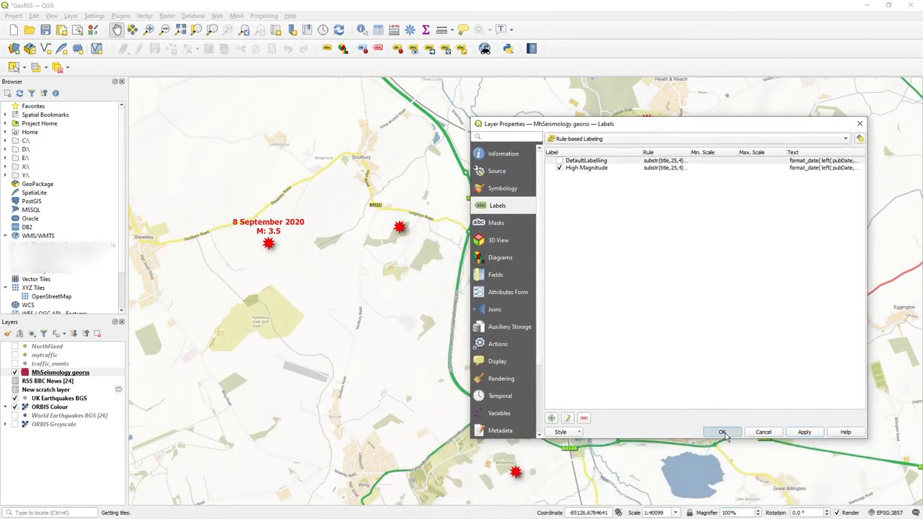
click(721, 433)
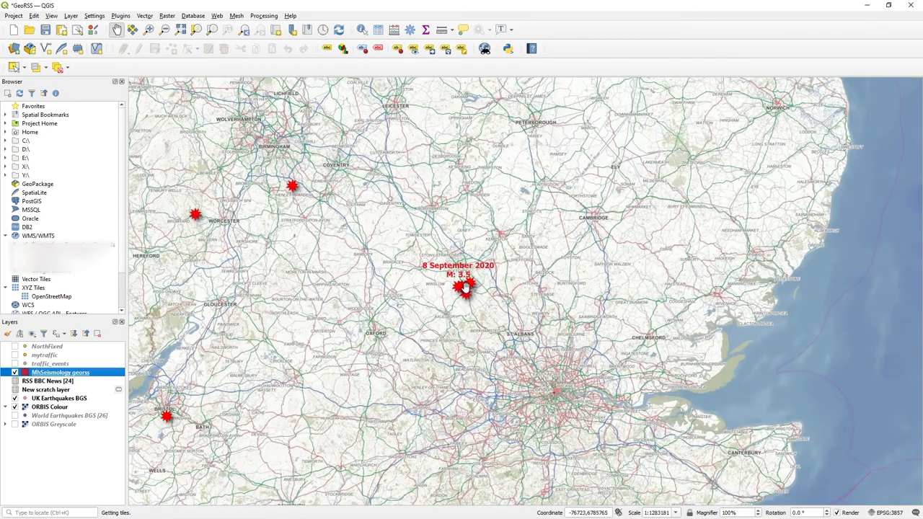
Zoom and pan over the labelled quakes, then reopen the earthquake layer's properties.
scroll(down, 3)
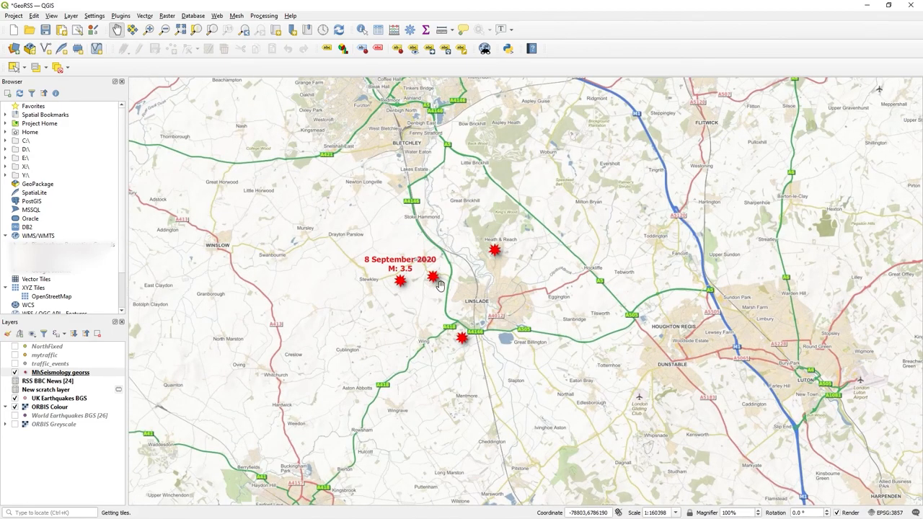
scroll(down, 3)
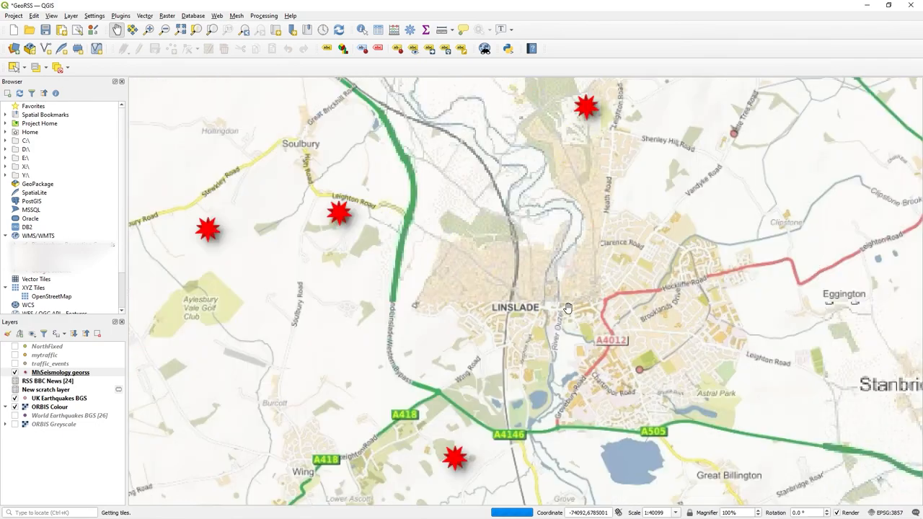
drag(570, 309, 531, 309)
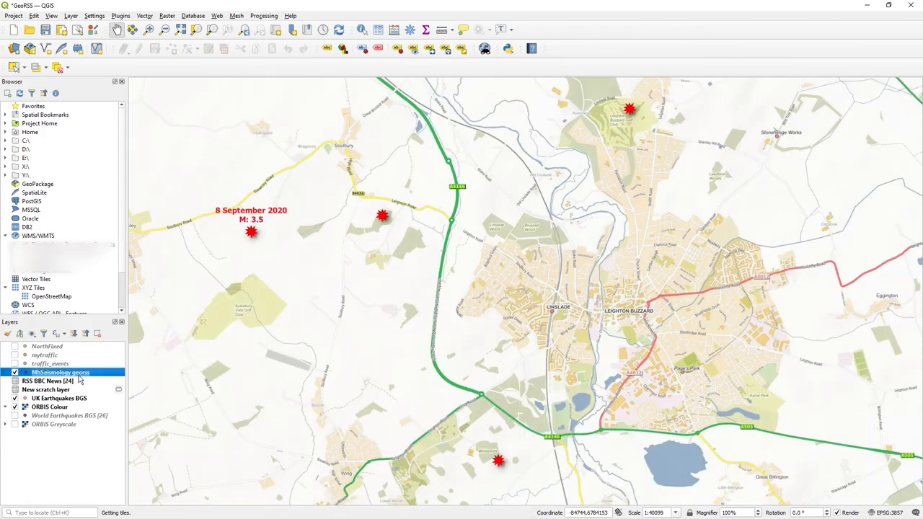
double_click(61, 372)
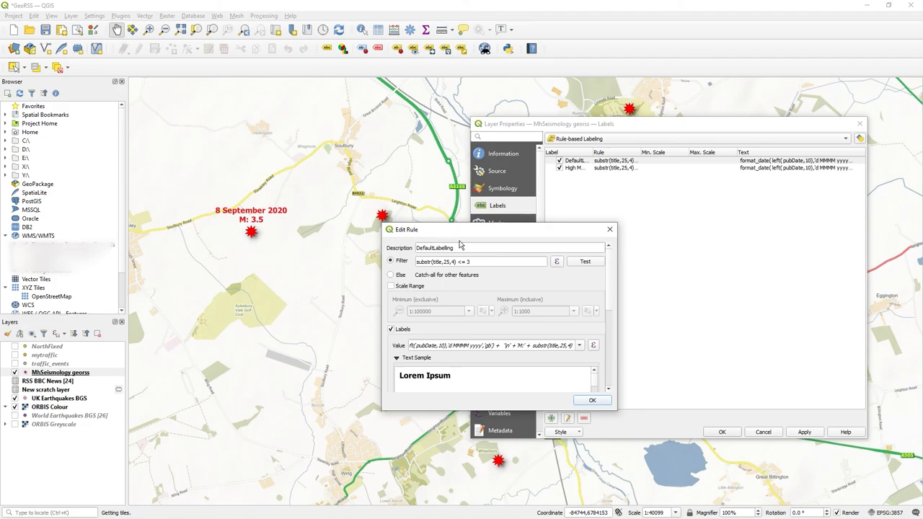
Limit the DefaultLabeling rule to scales 1:50000 to 1:500 and confirm.
click(392, 286)
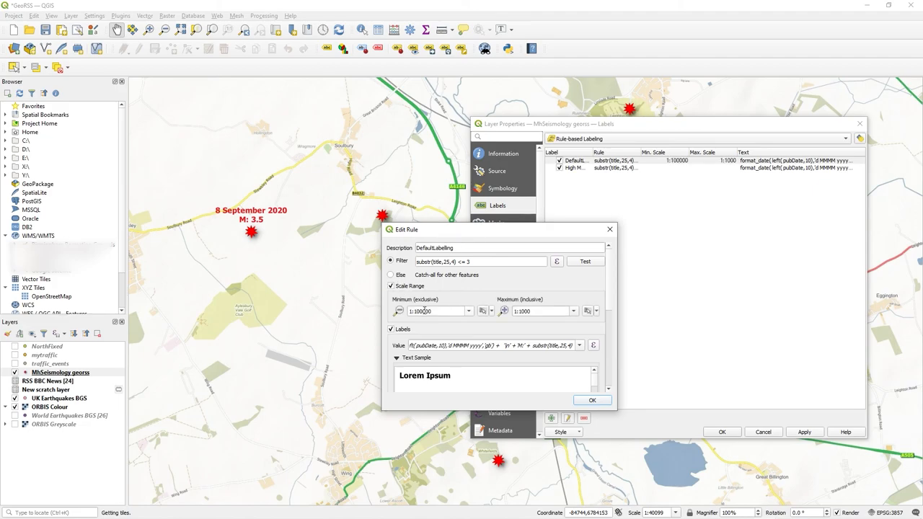
triple_click(432, 312)
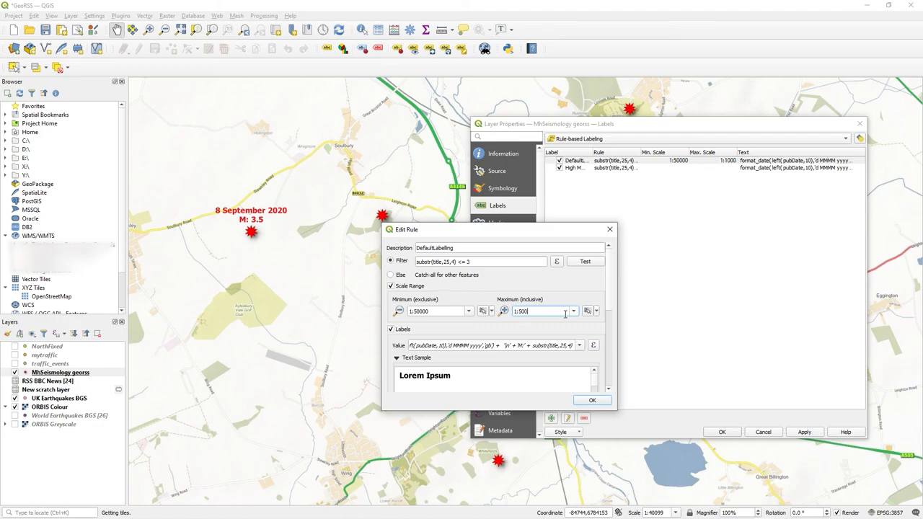
click(591, 401)
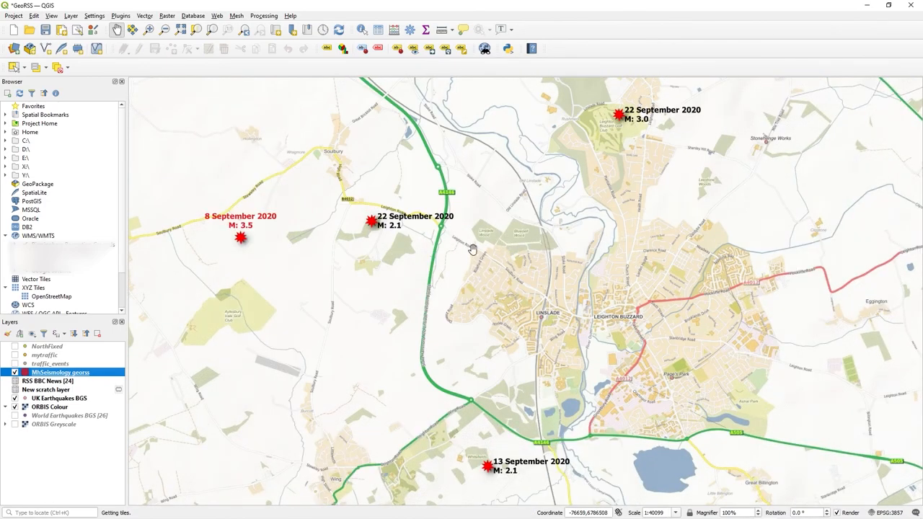
mouse_move(574, 232)
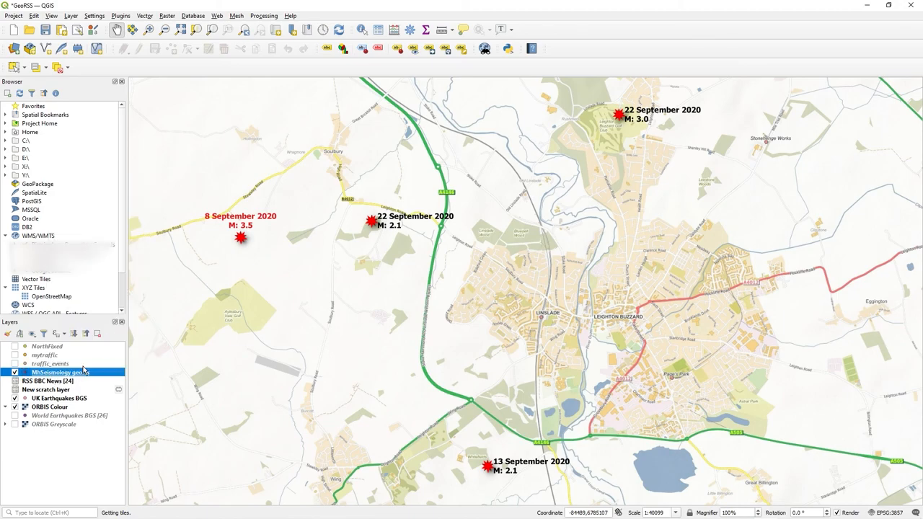
Reopen the layer's label settings, remove the empty third rule, and bring up the Style save/load options.
double_click(61, 372)
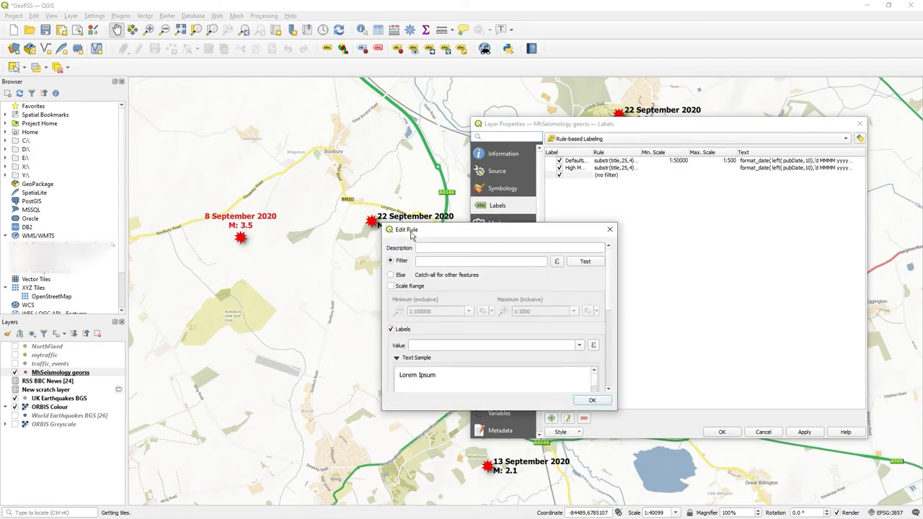
scroll(down, 3)
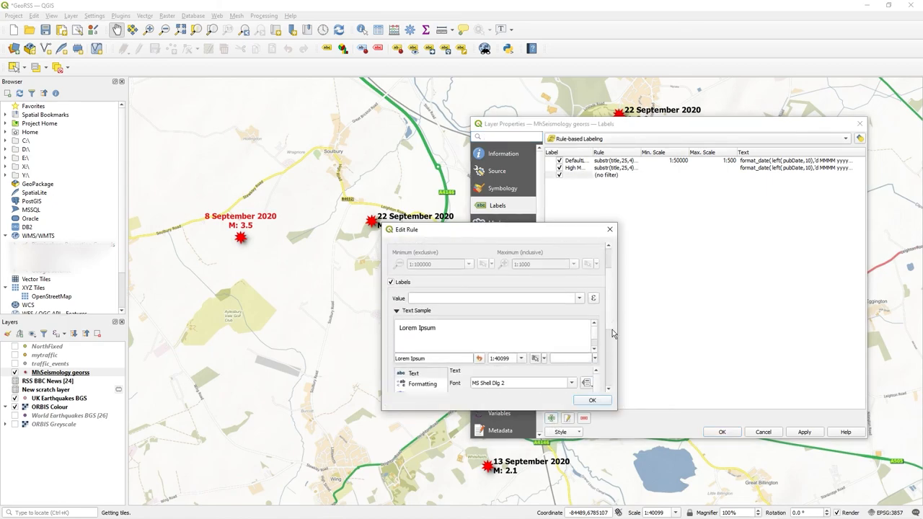
click(592, 401)
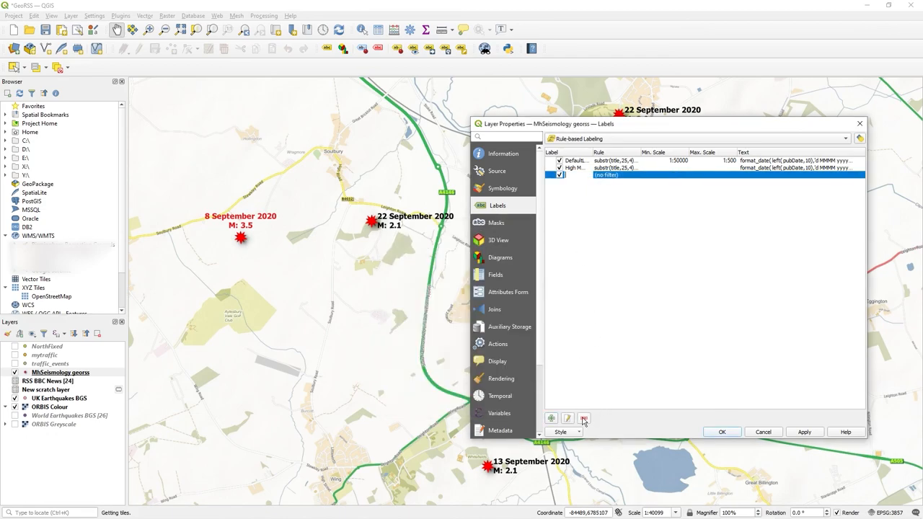
click(584, 419)
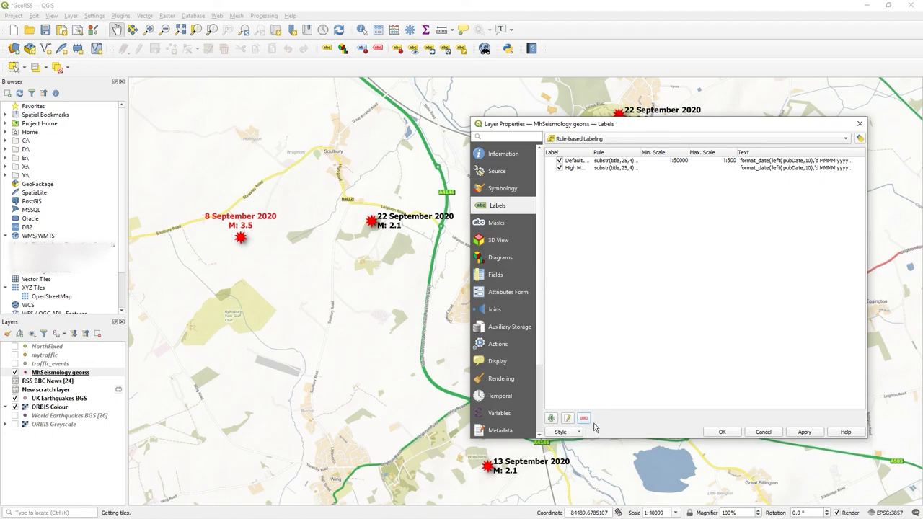
click(565, 433)
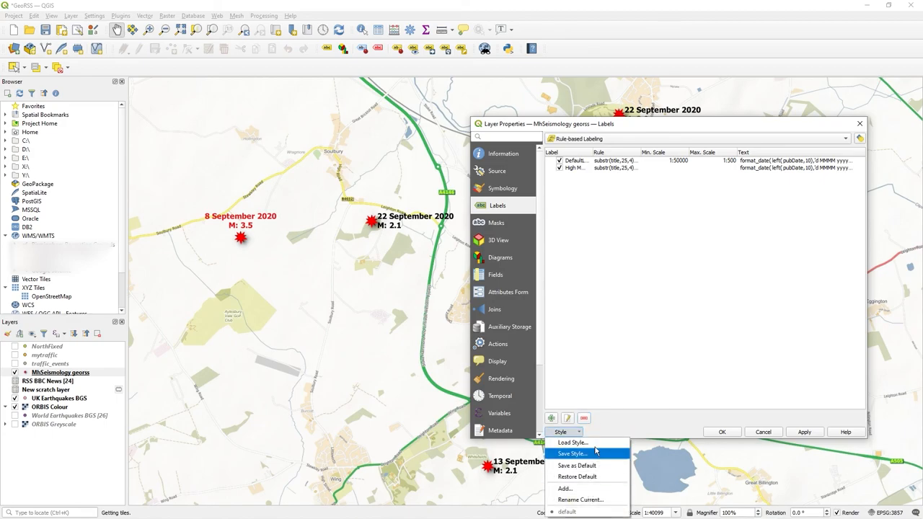
mouse_move(571, 442)
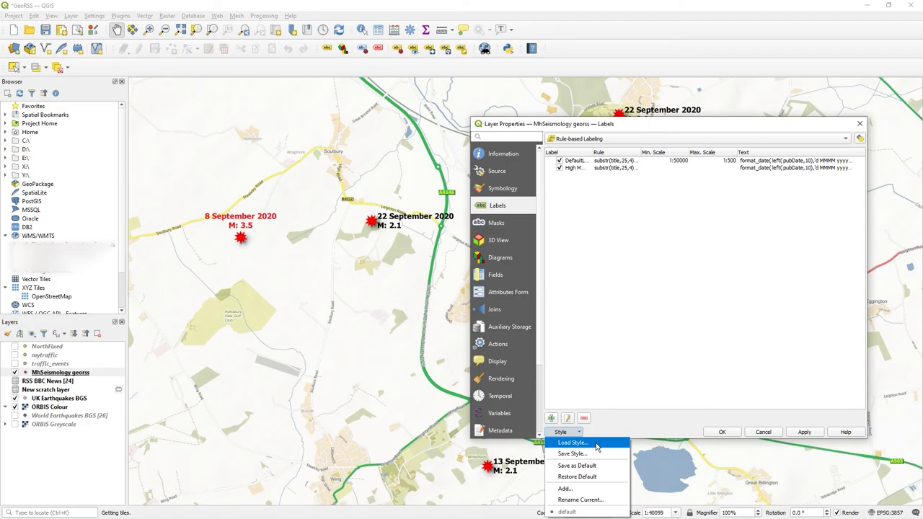